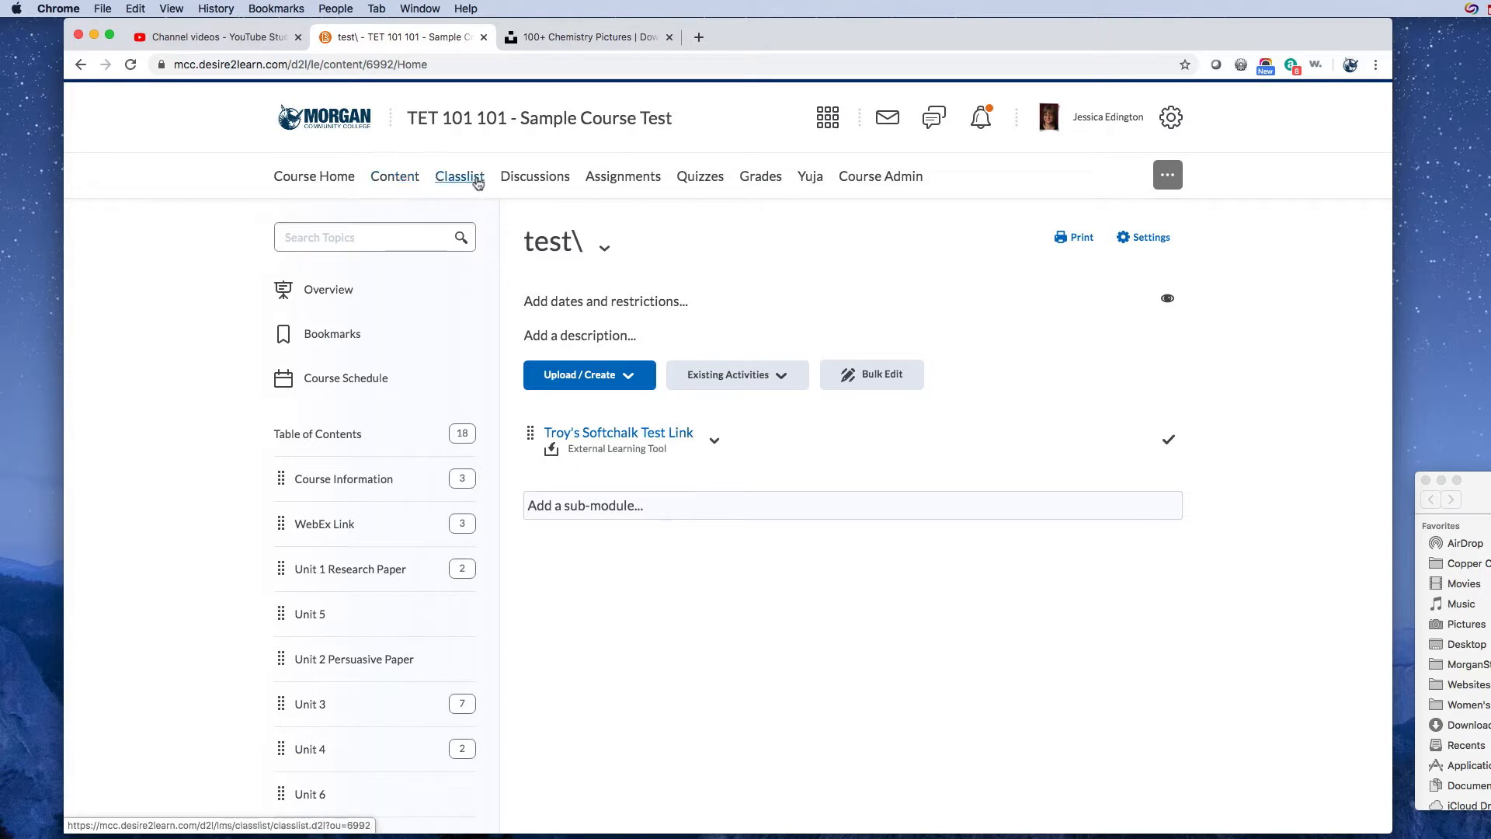
mouse_move(623, 175)
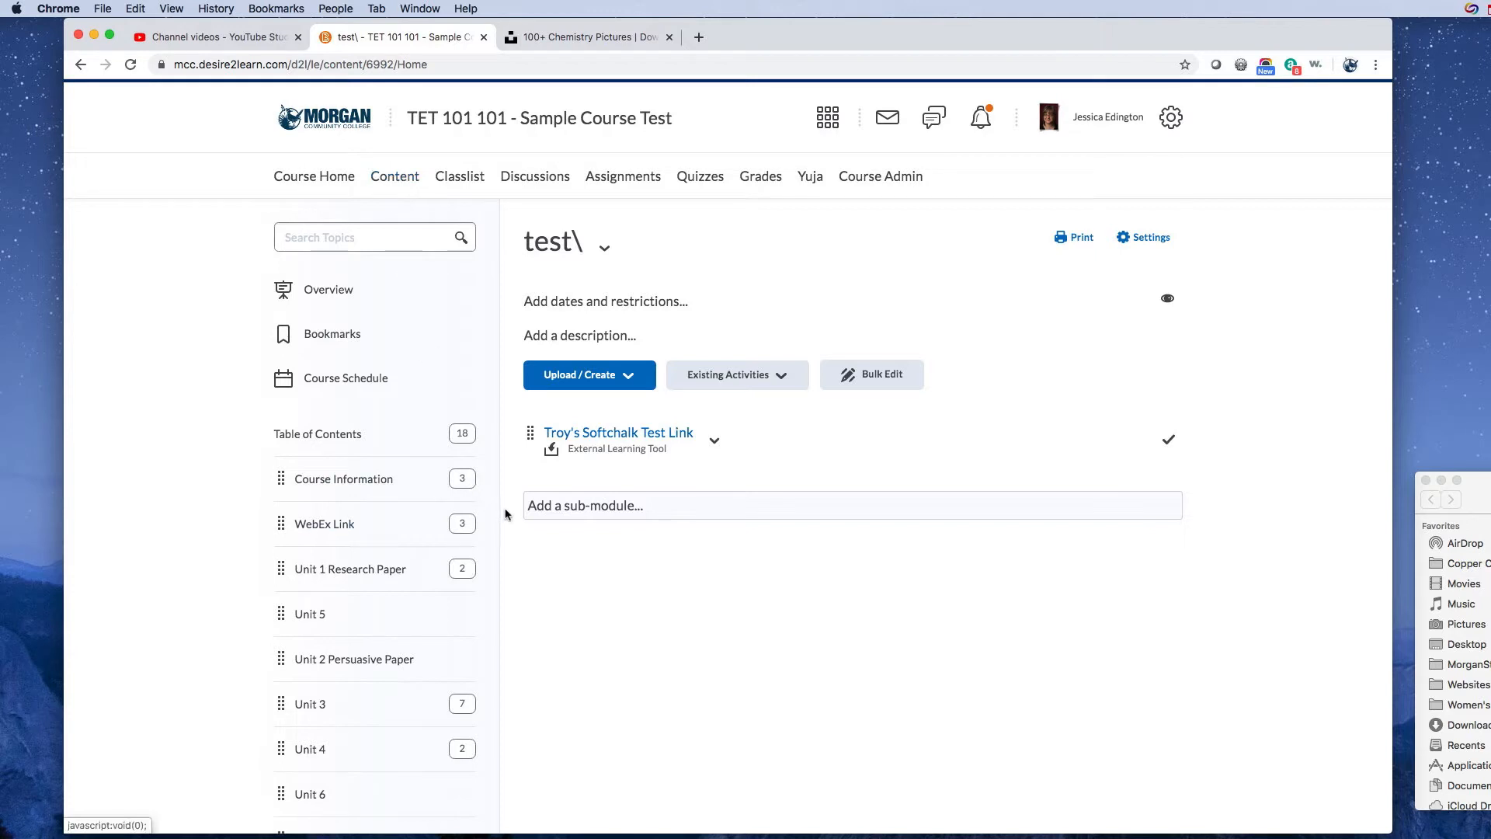
Bring up the Course Information module in the Table of Contents to rearrange the units.
scroll("down", 3)
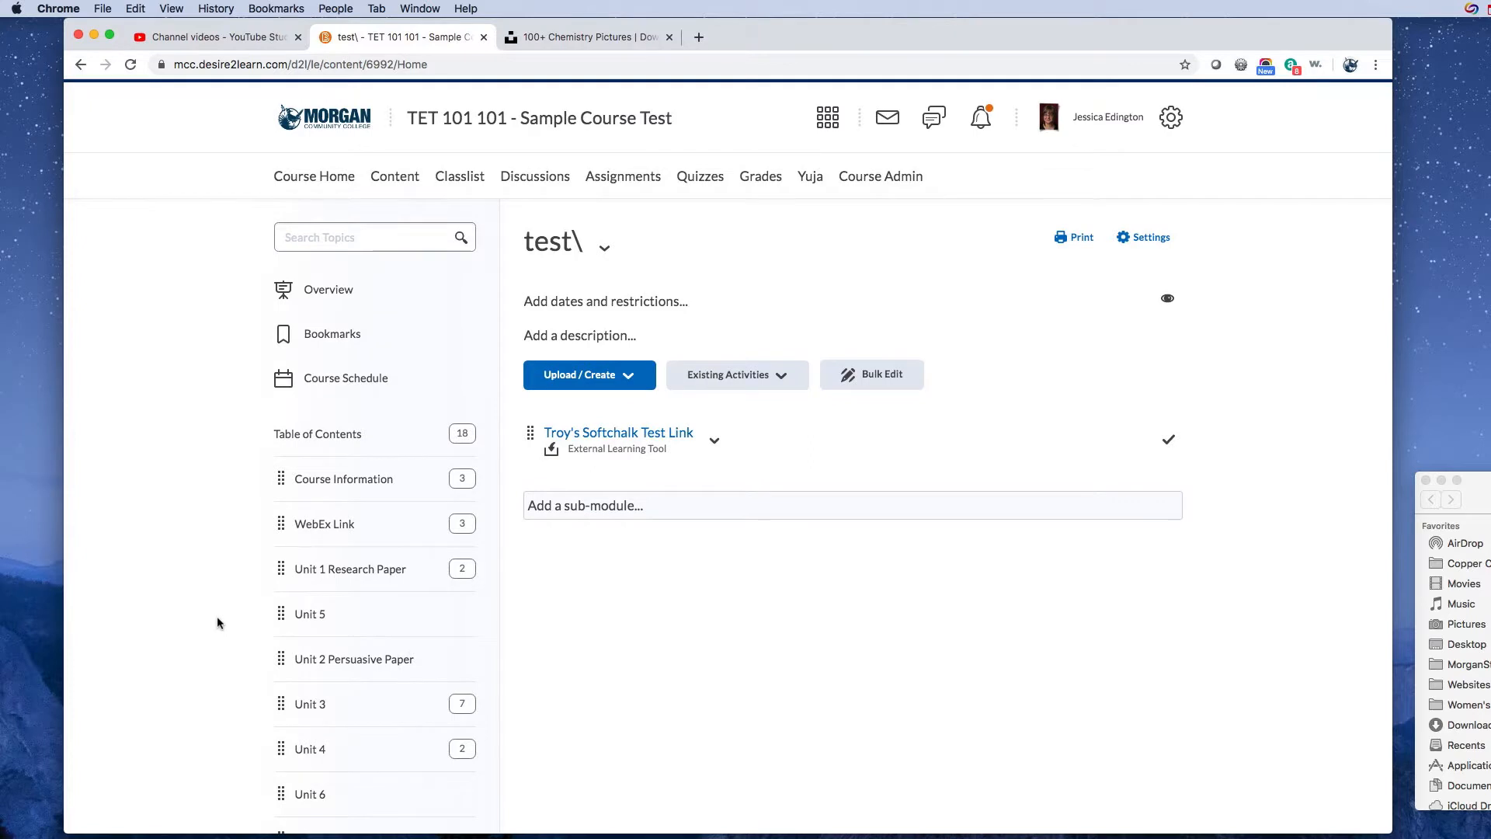
scroll("down", 3)
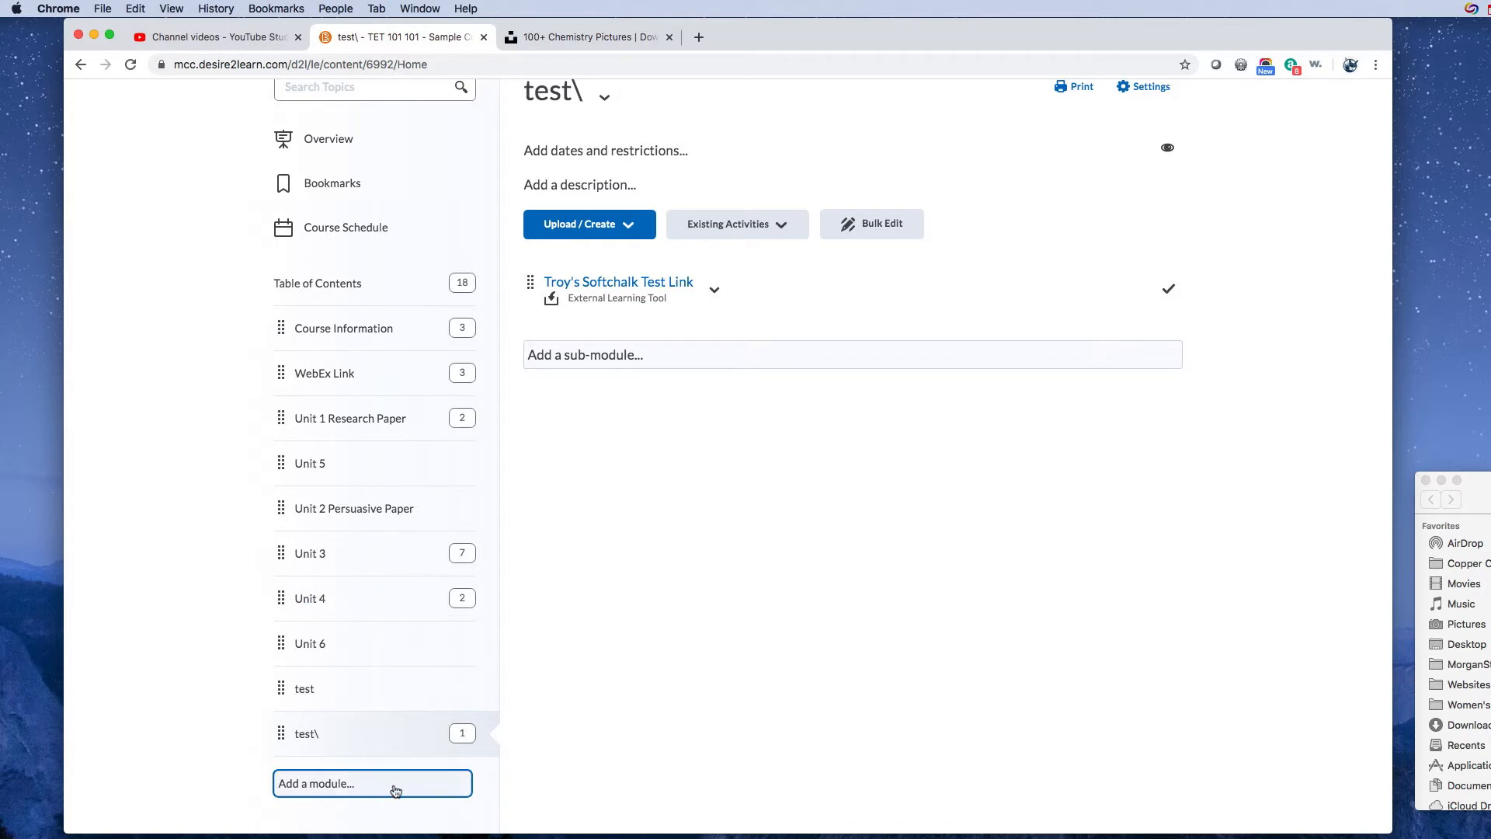
mouse_move(372, 783)
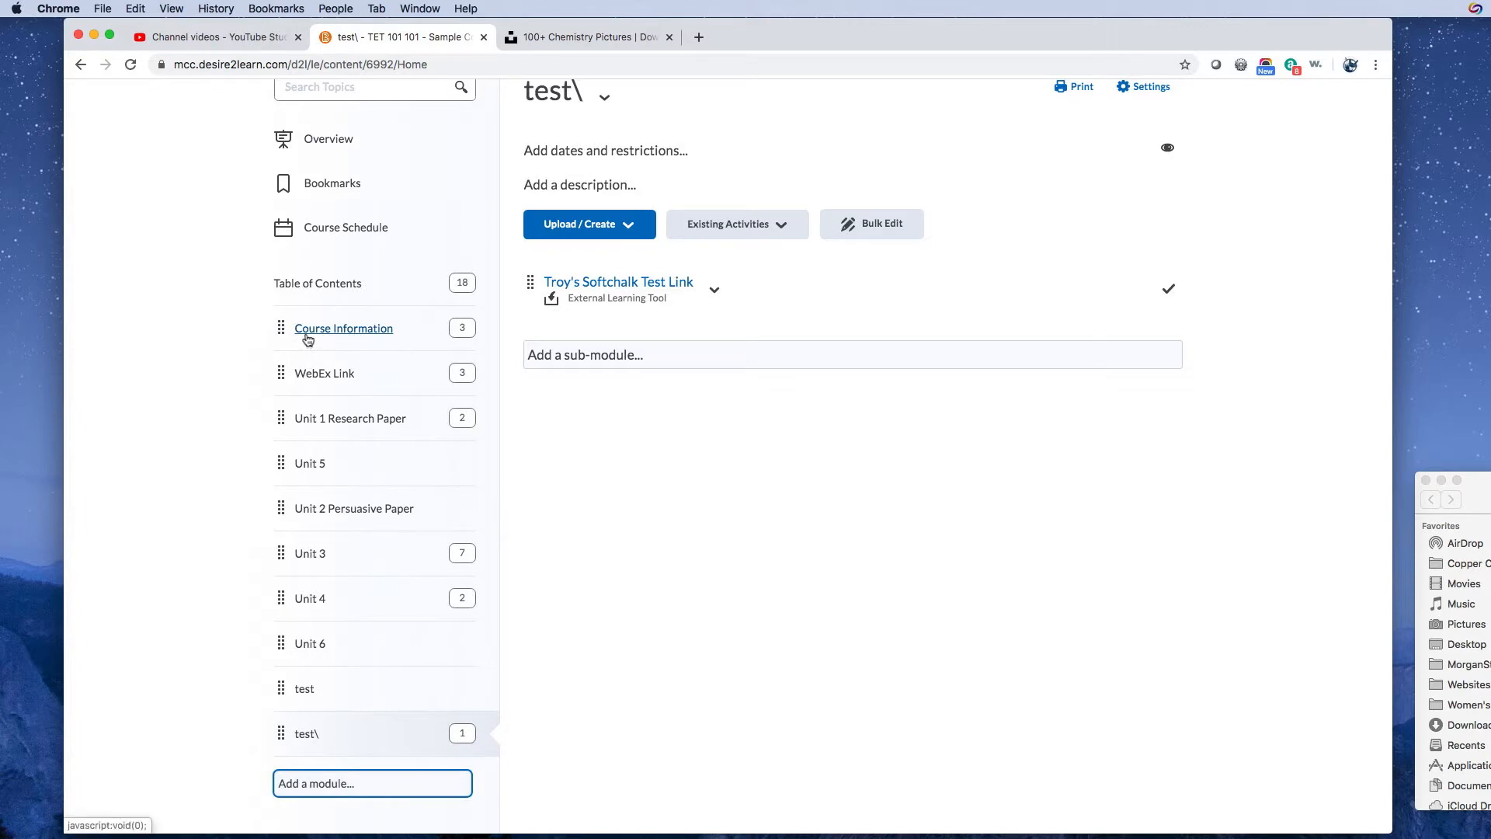
left_click(343, 327)
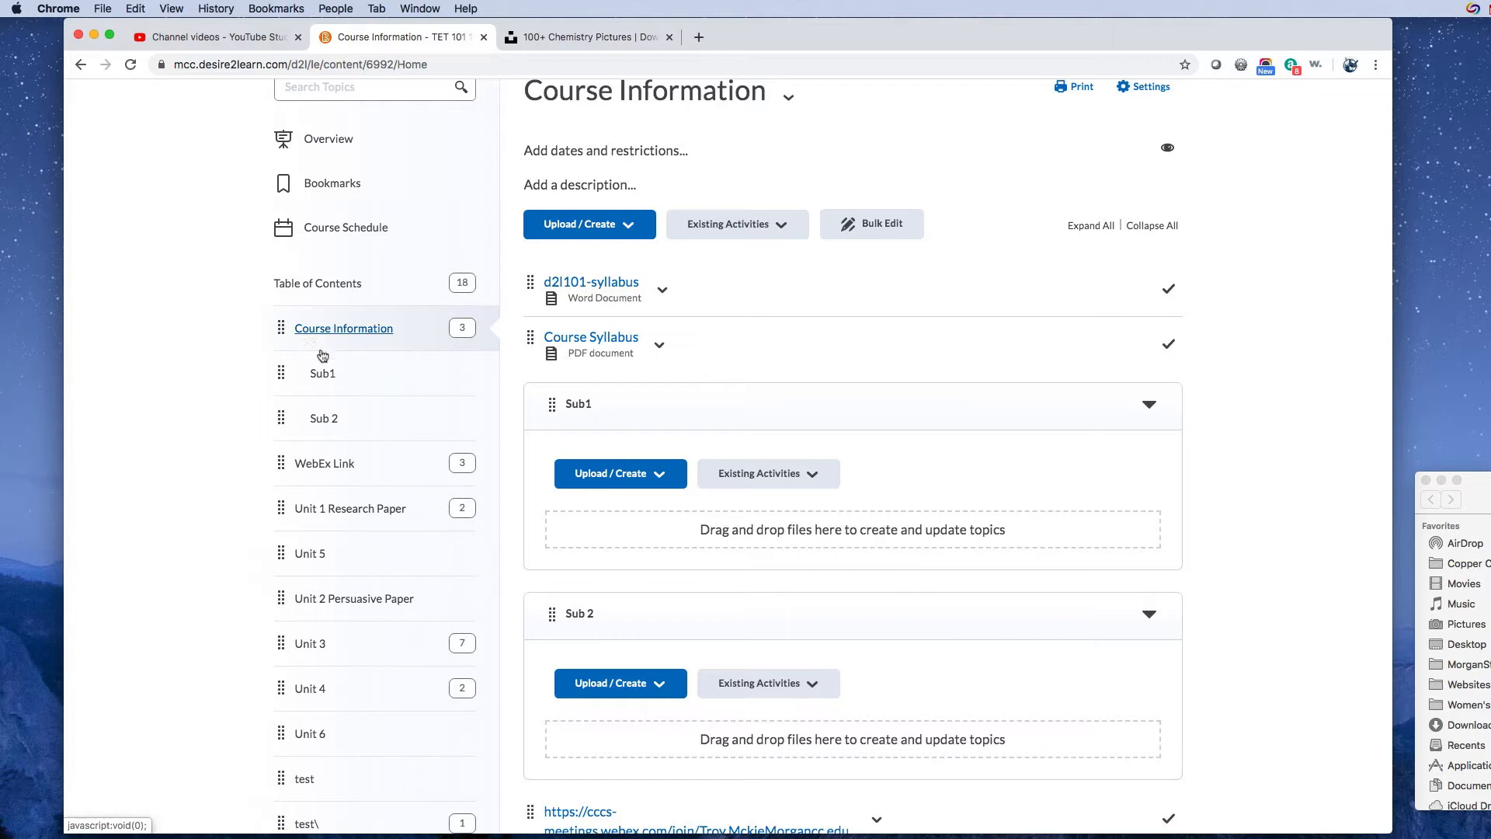
mouse_move(382, 340)
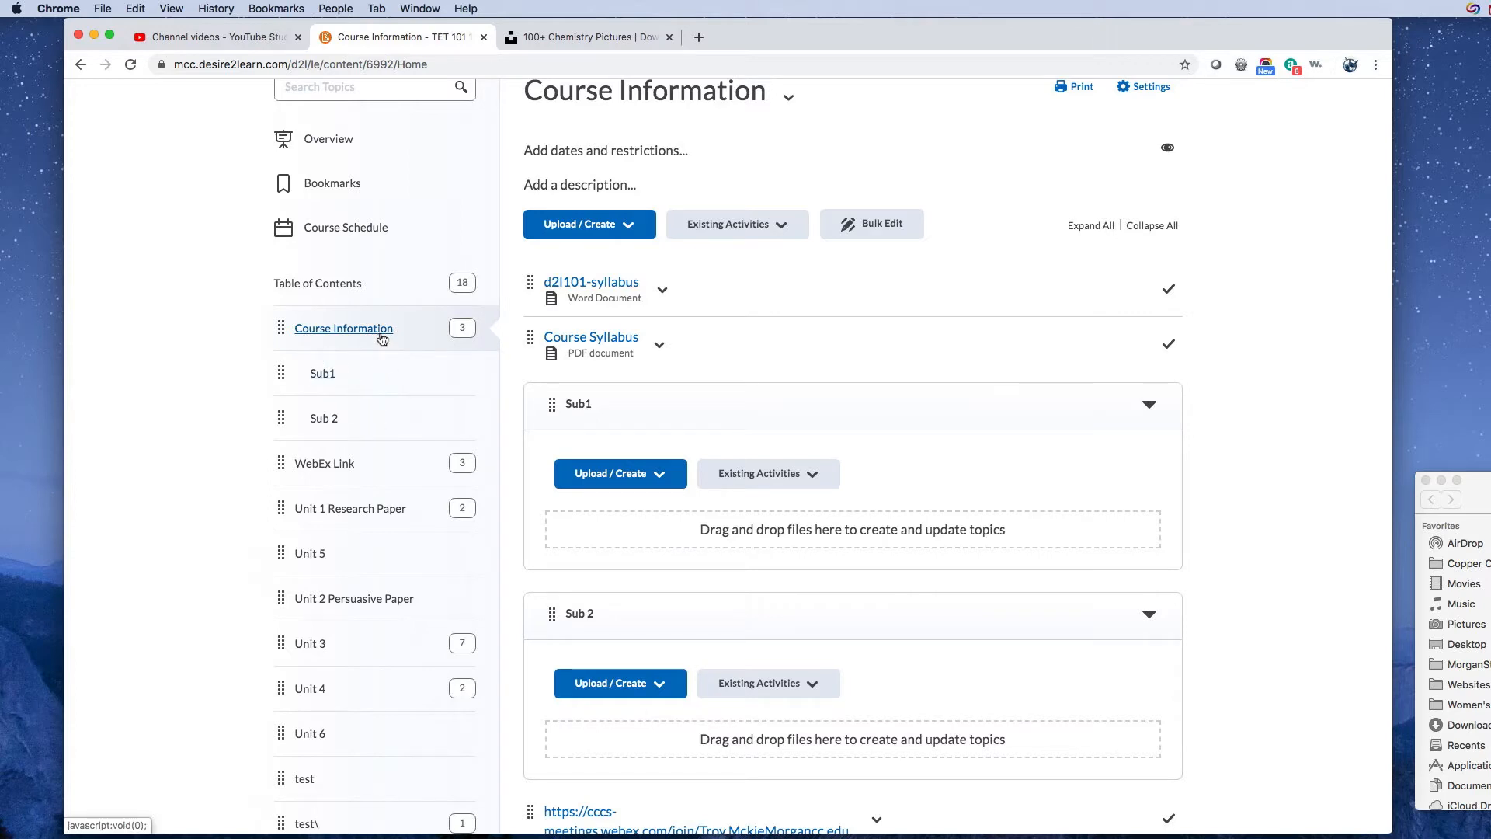
mouse_move(391, 340)
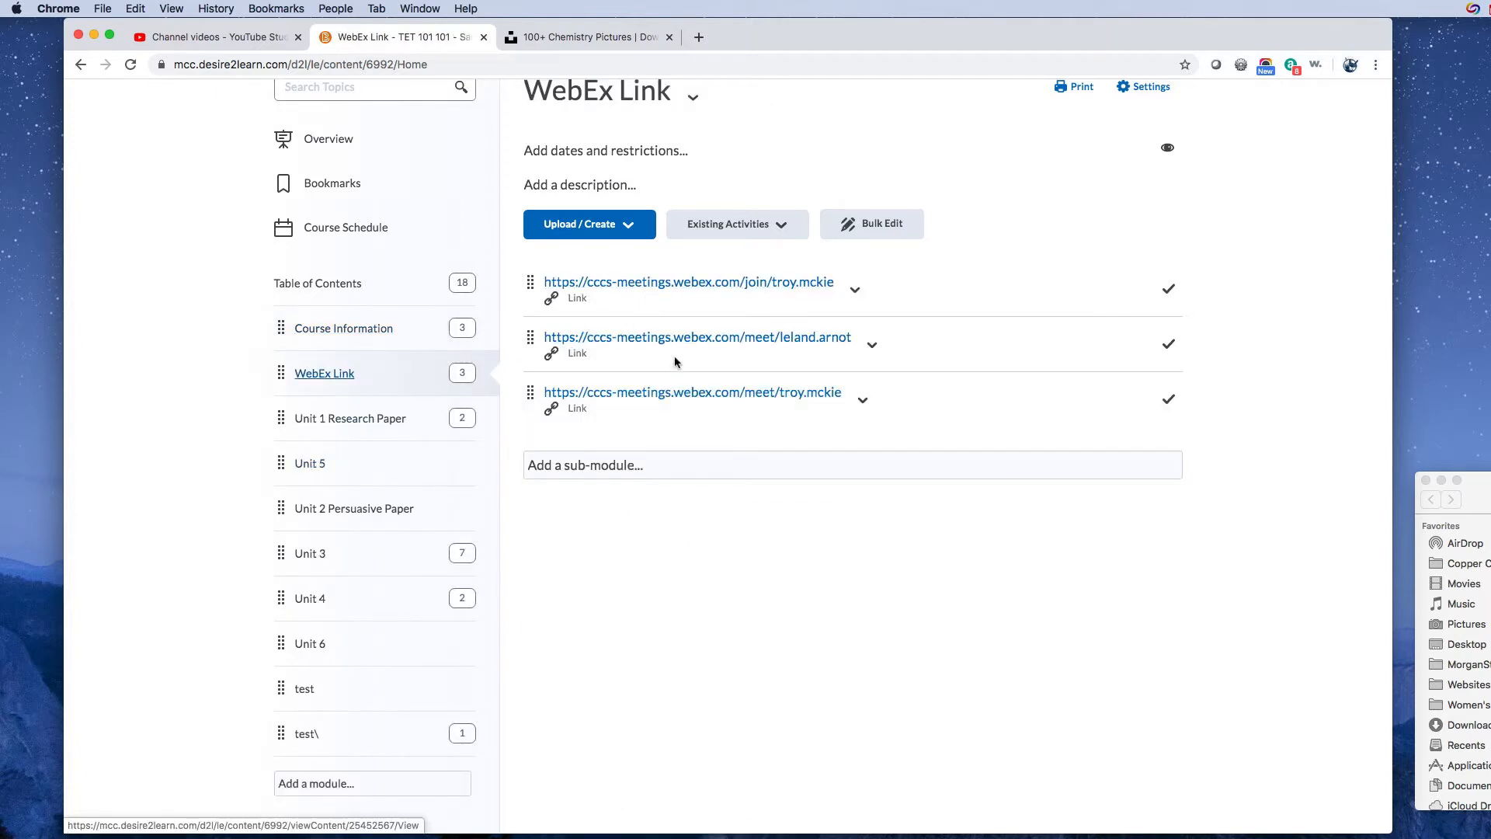
mouse_move(697, 337)
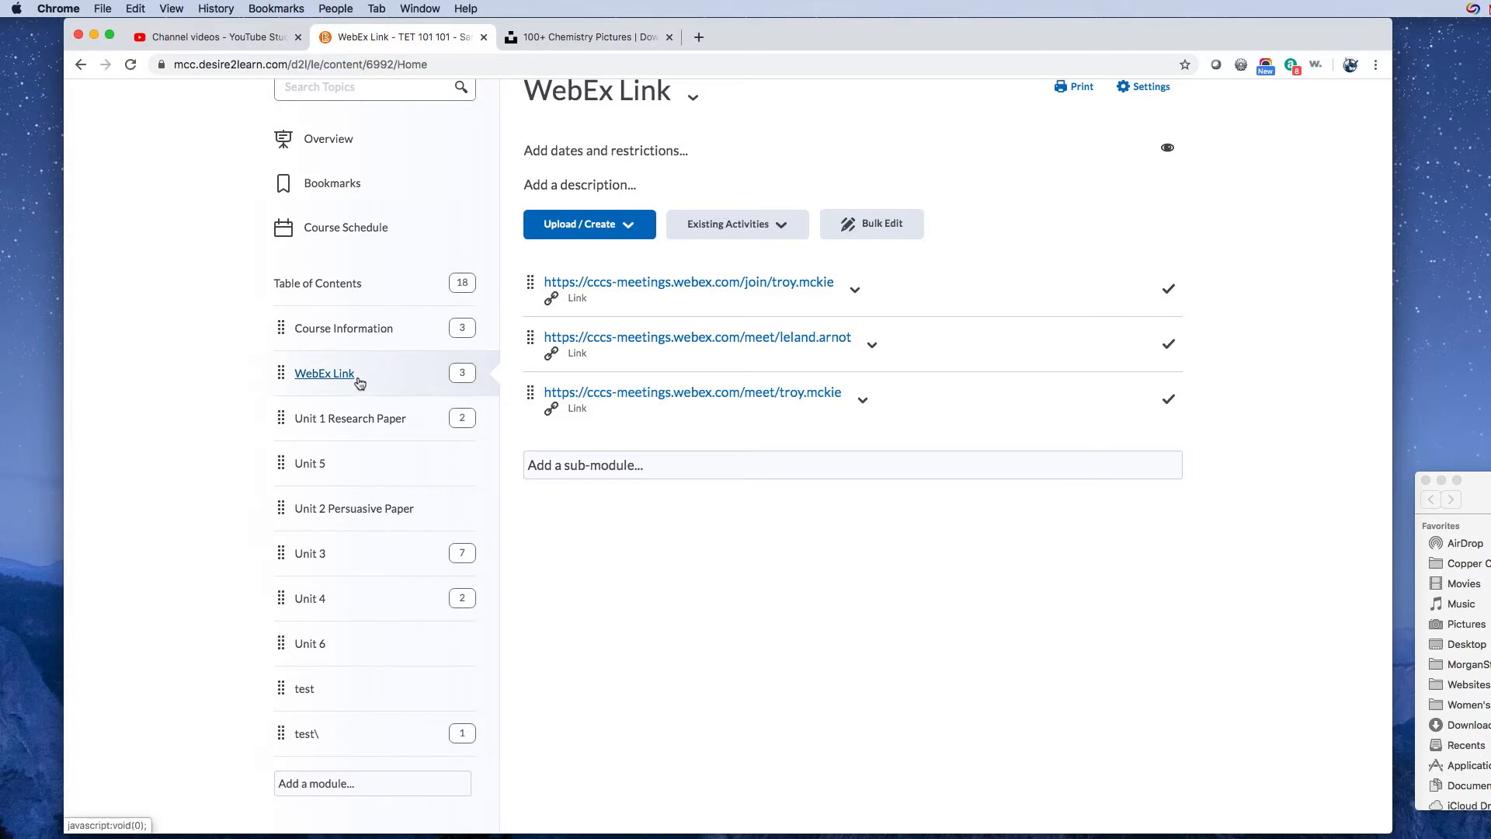
mouse_move(359, 396)
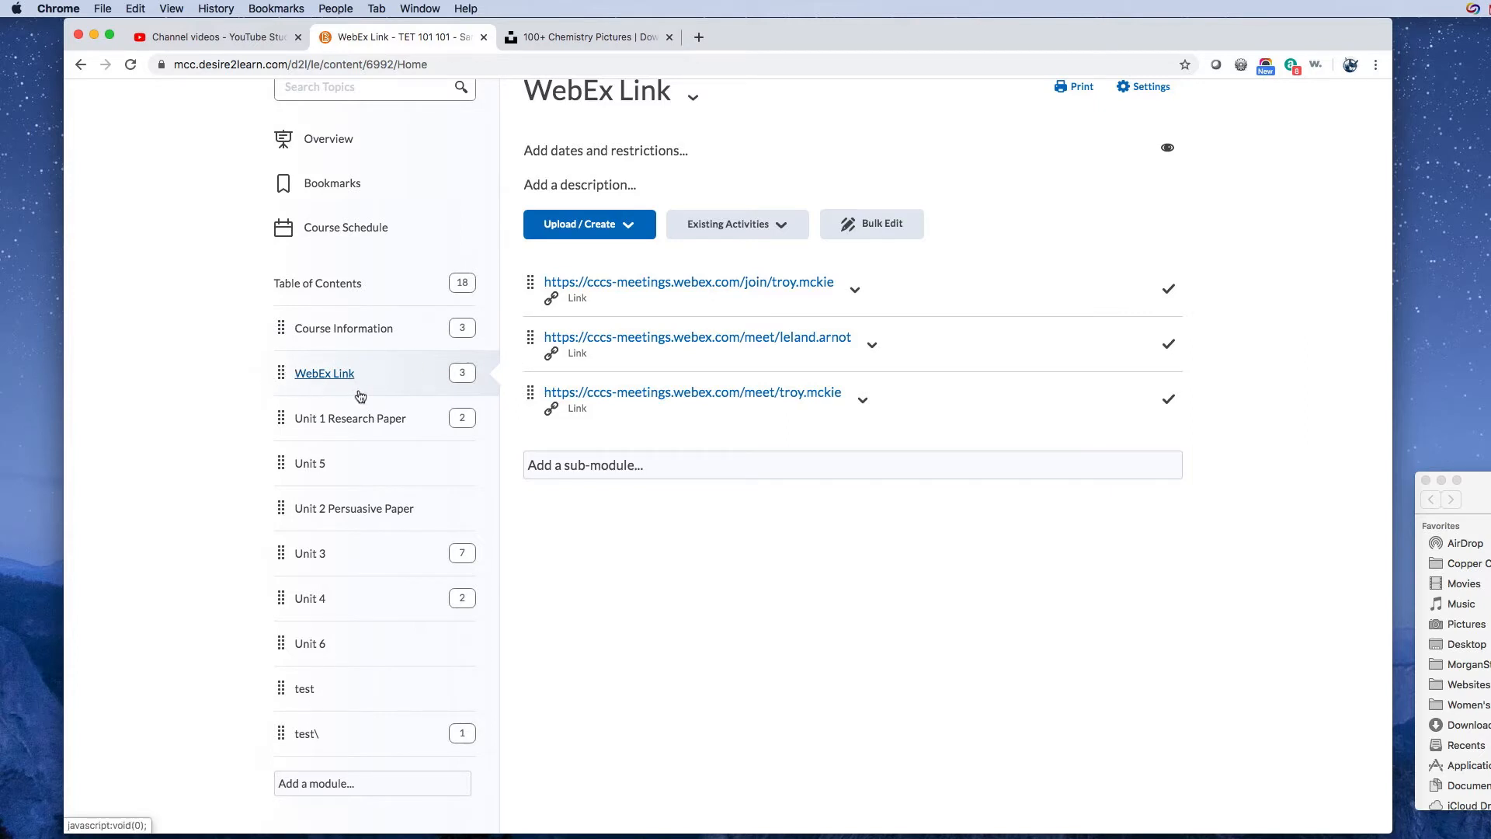
mouse_move(295, 391)
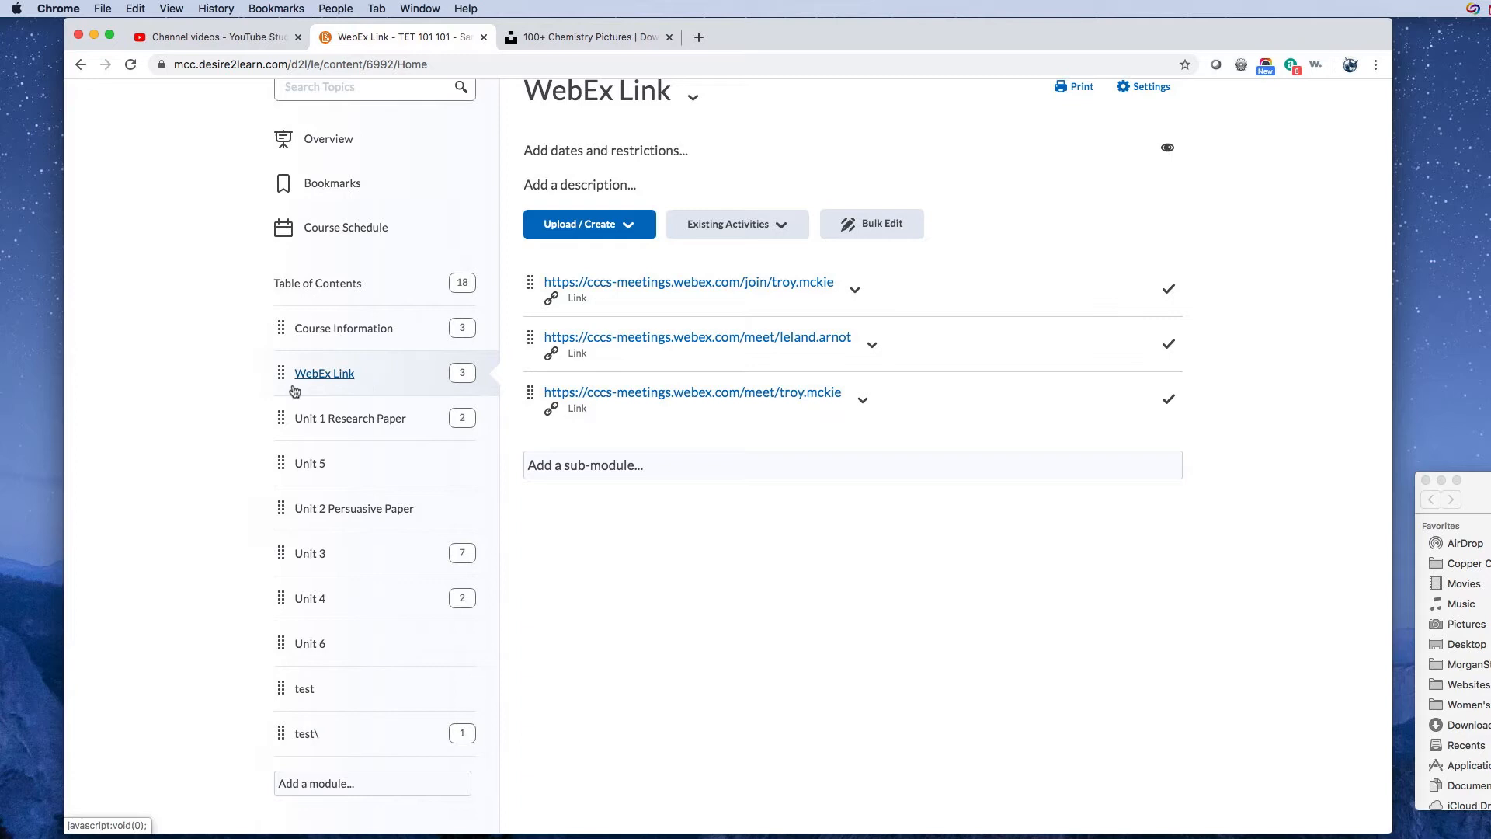
mouse_move(343, 328)
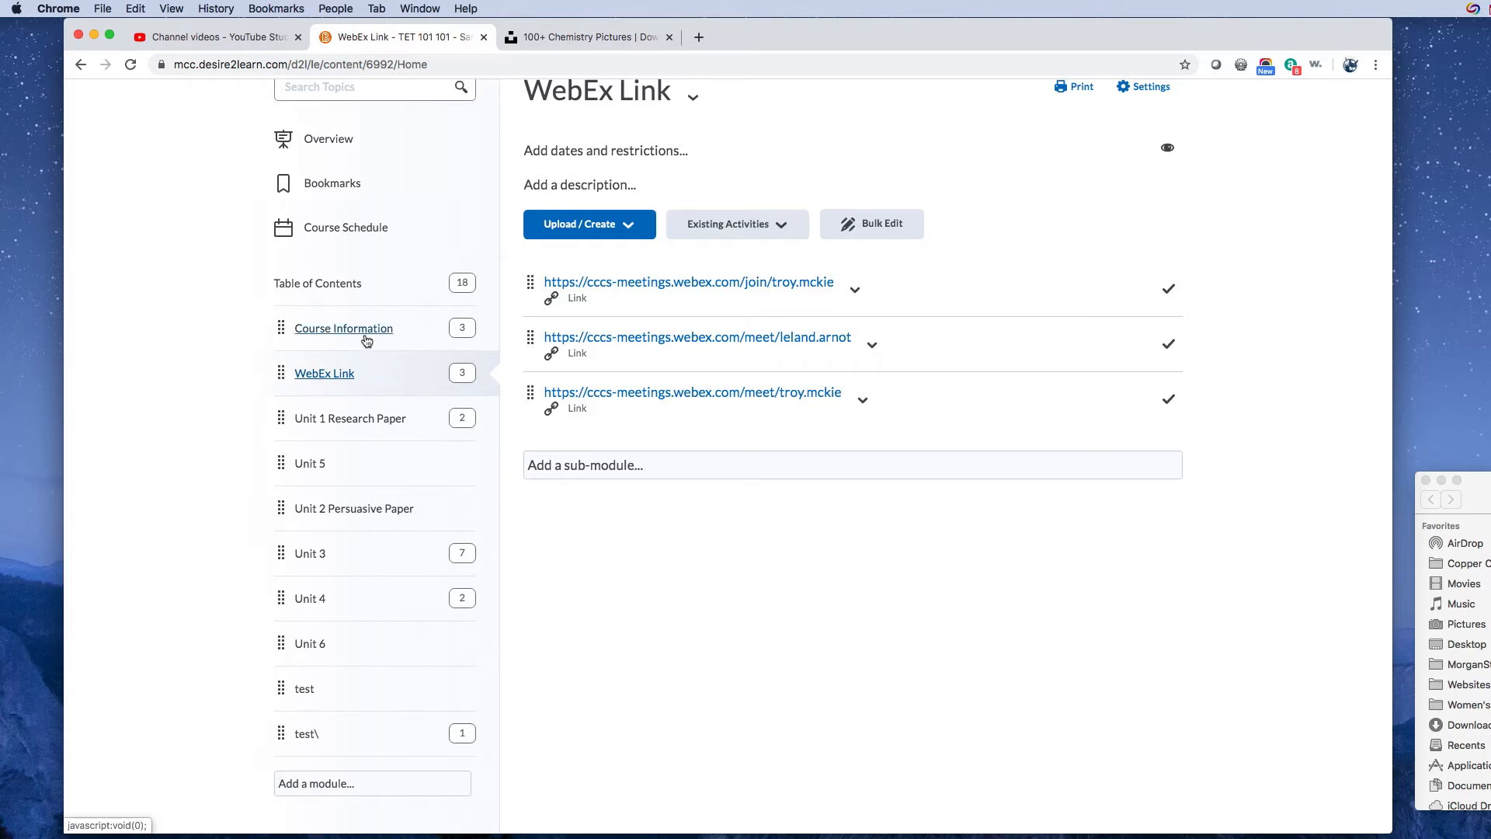
mouse_move(384, 346)
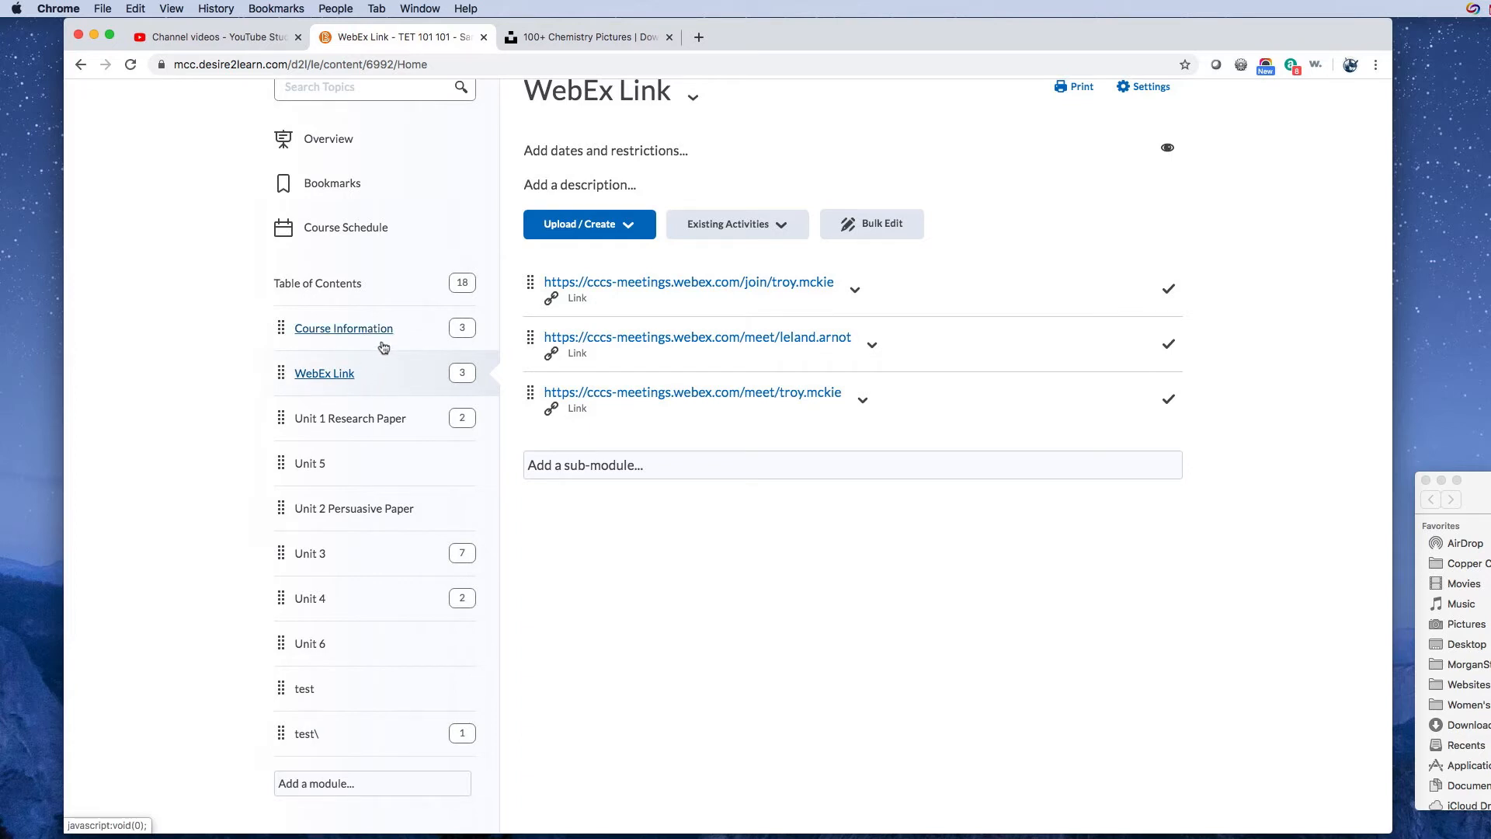
left_click(343, 328)
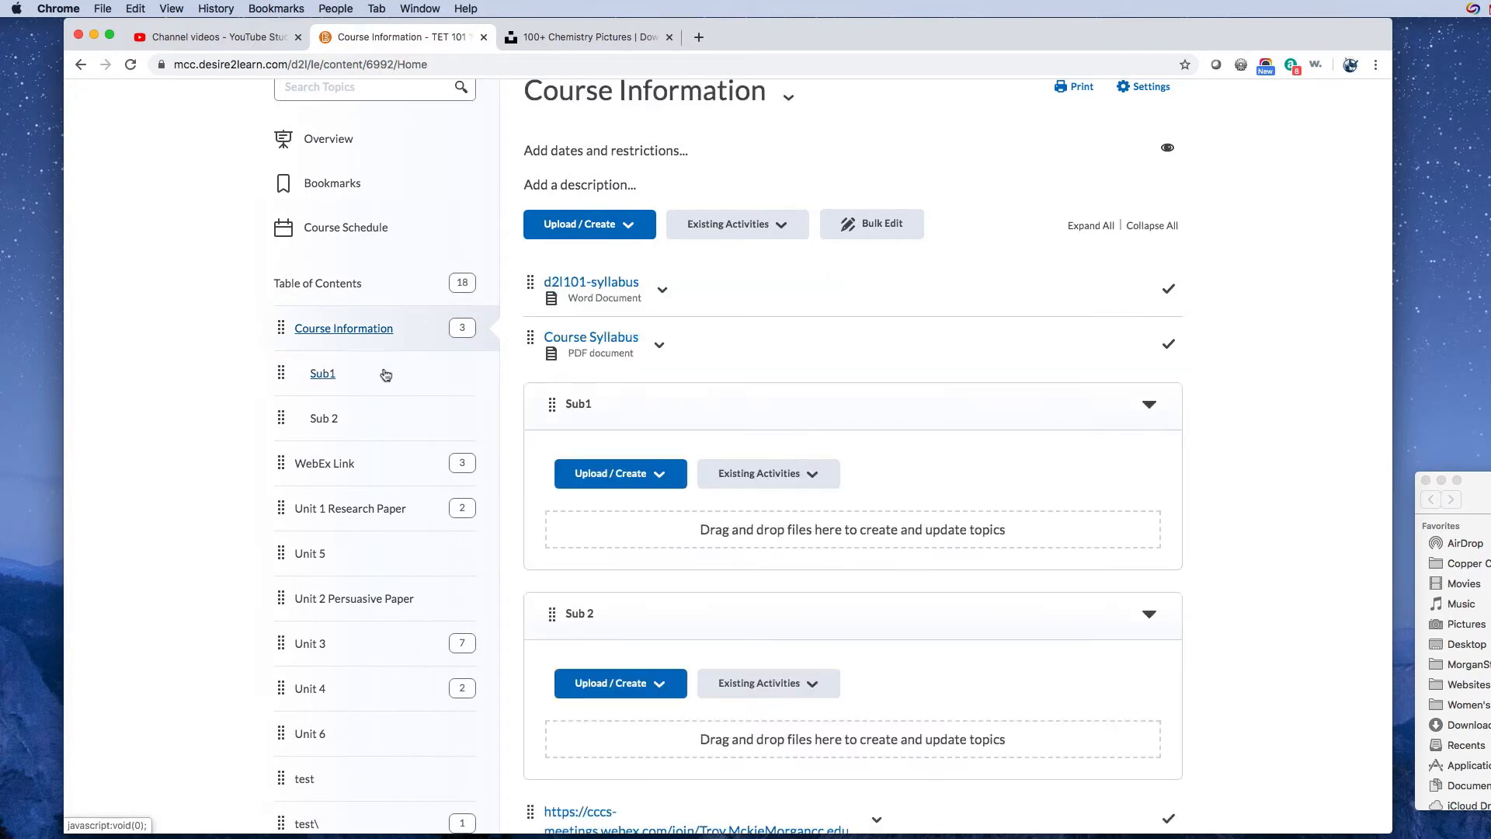
mouse_move(374, 340)
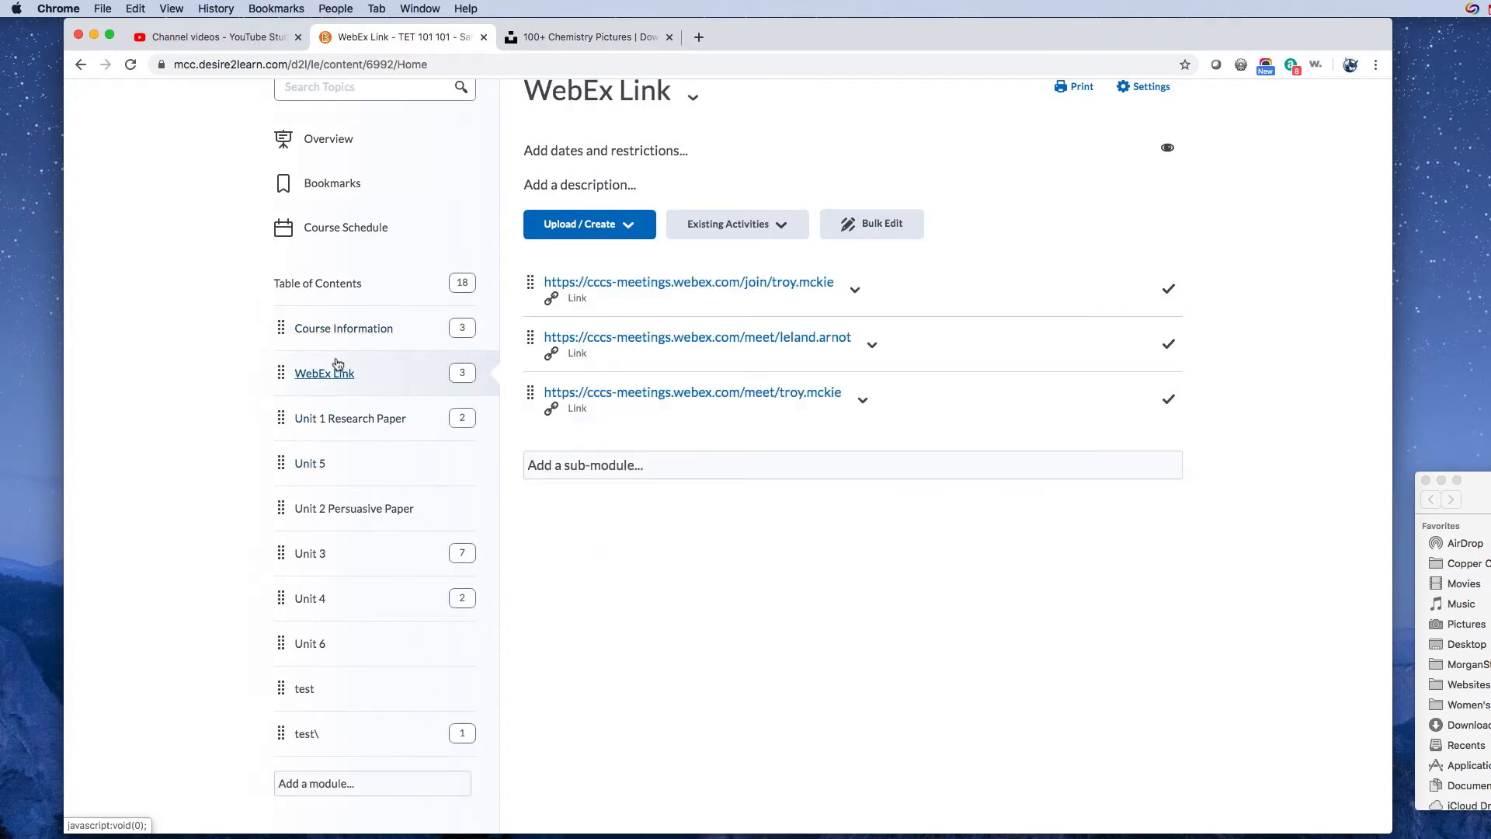
mouse_move(343, 328)
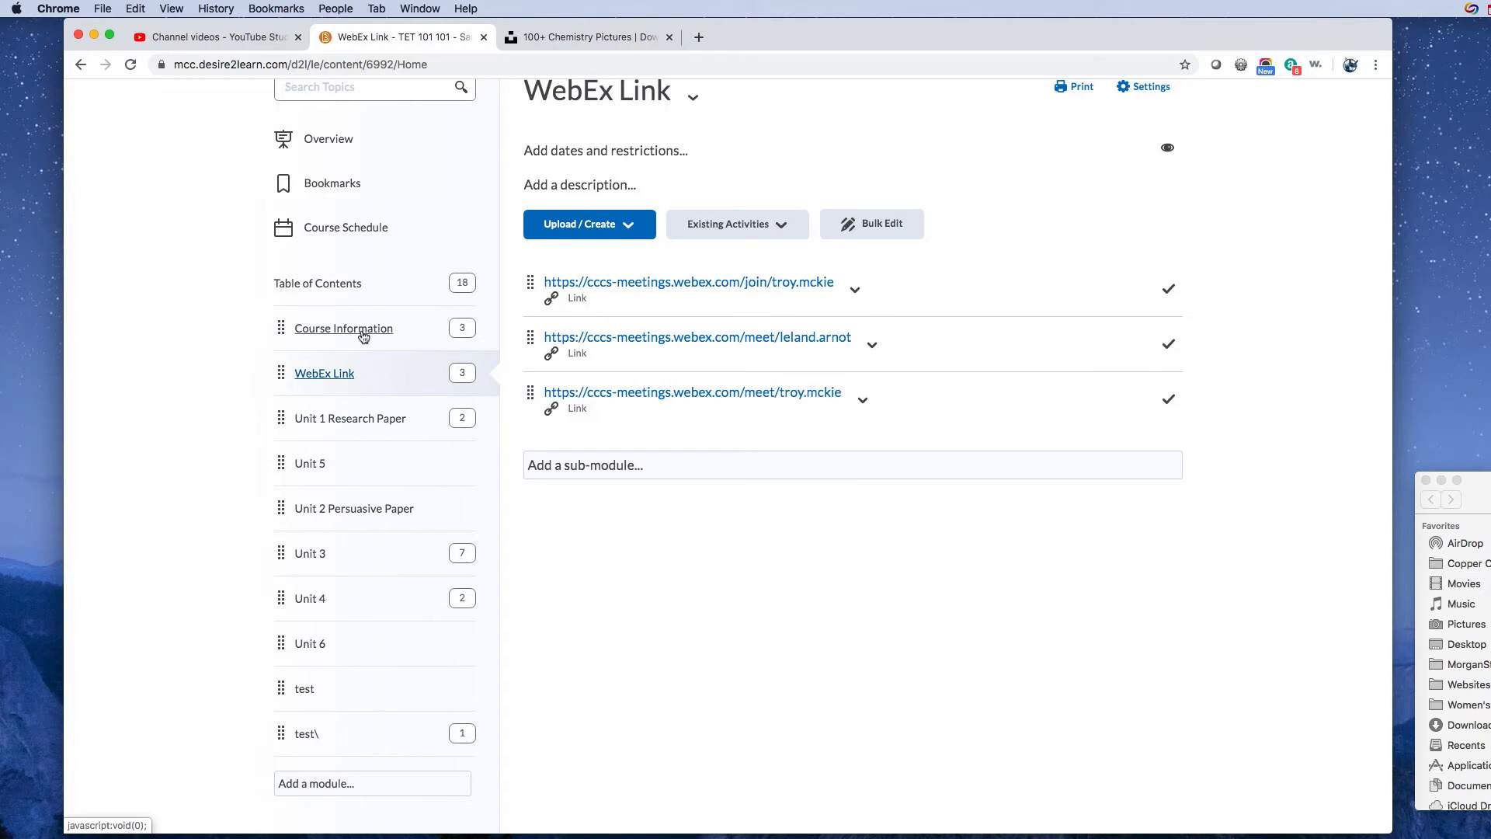
mouse_move(349, 418)
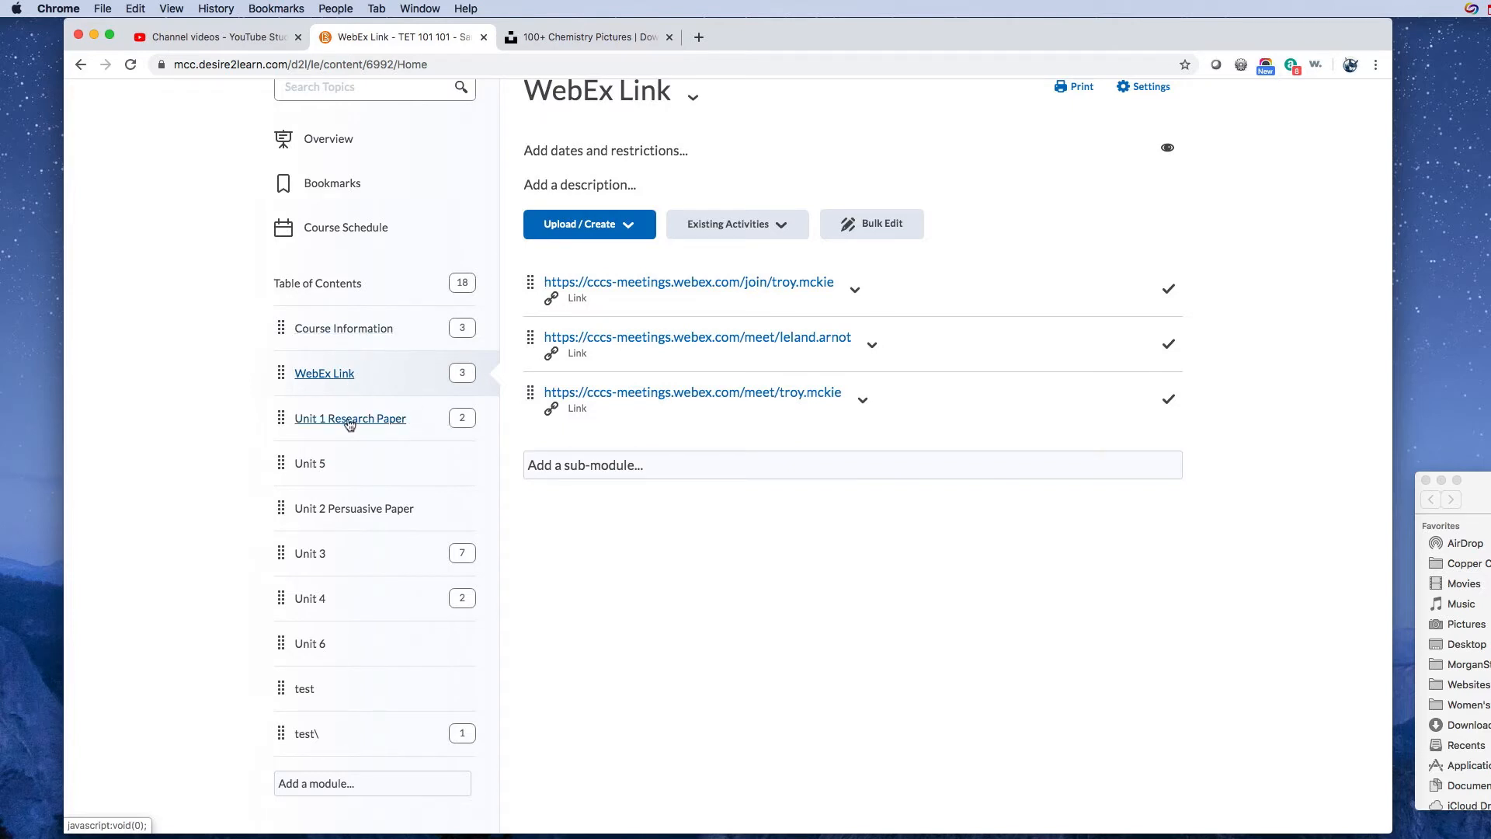
mouse_move(309, 462)
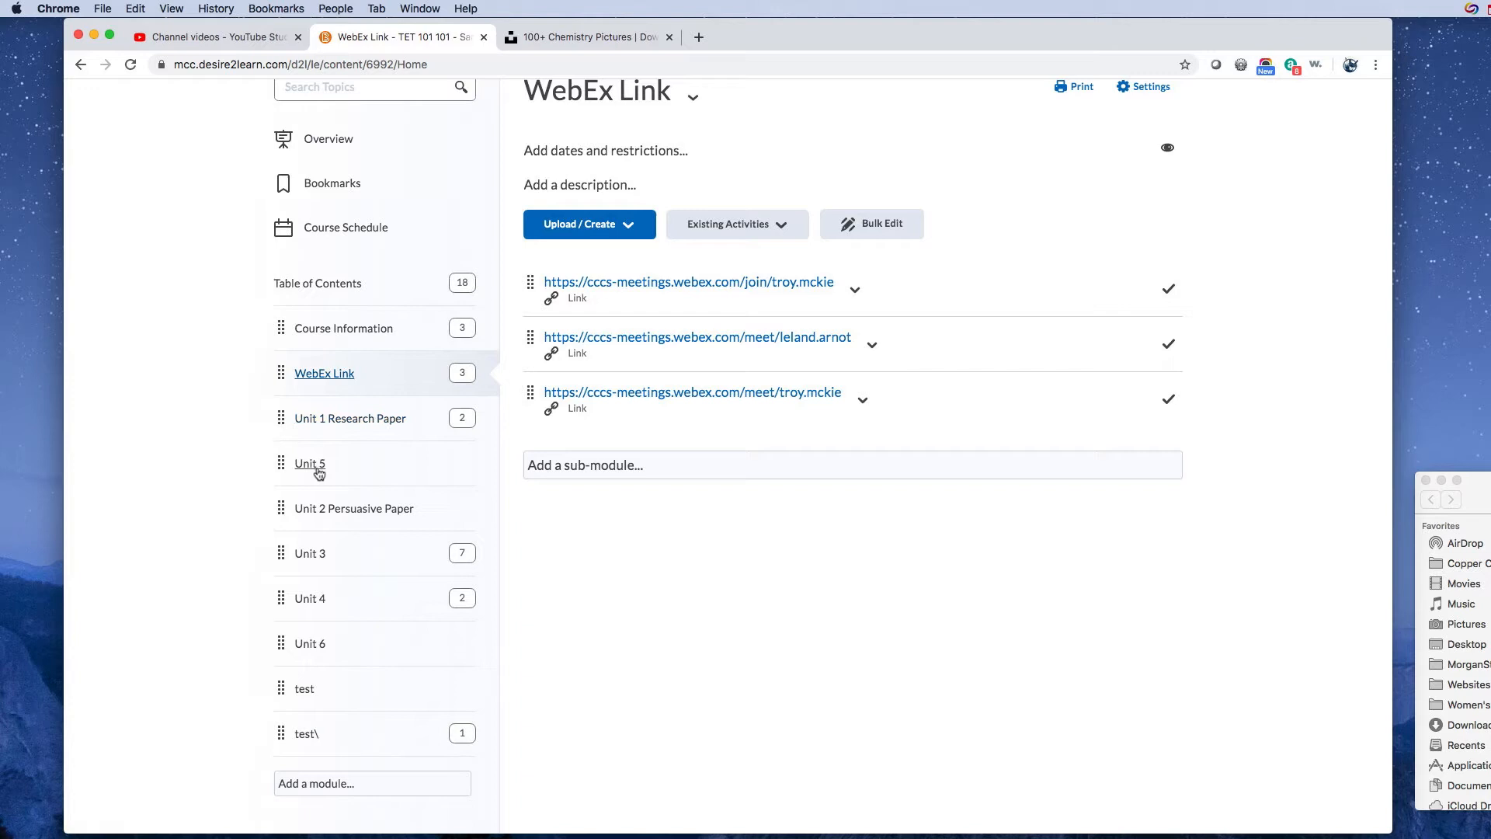
mouse_move(349, 418)
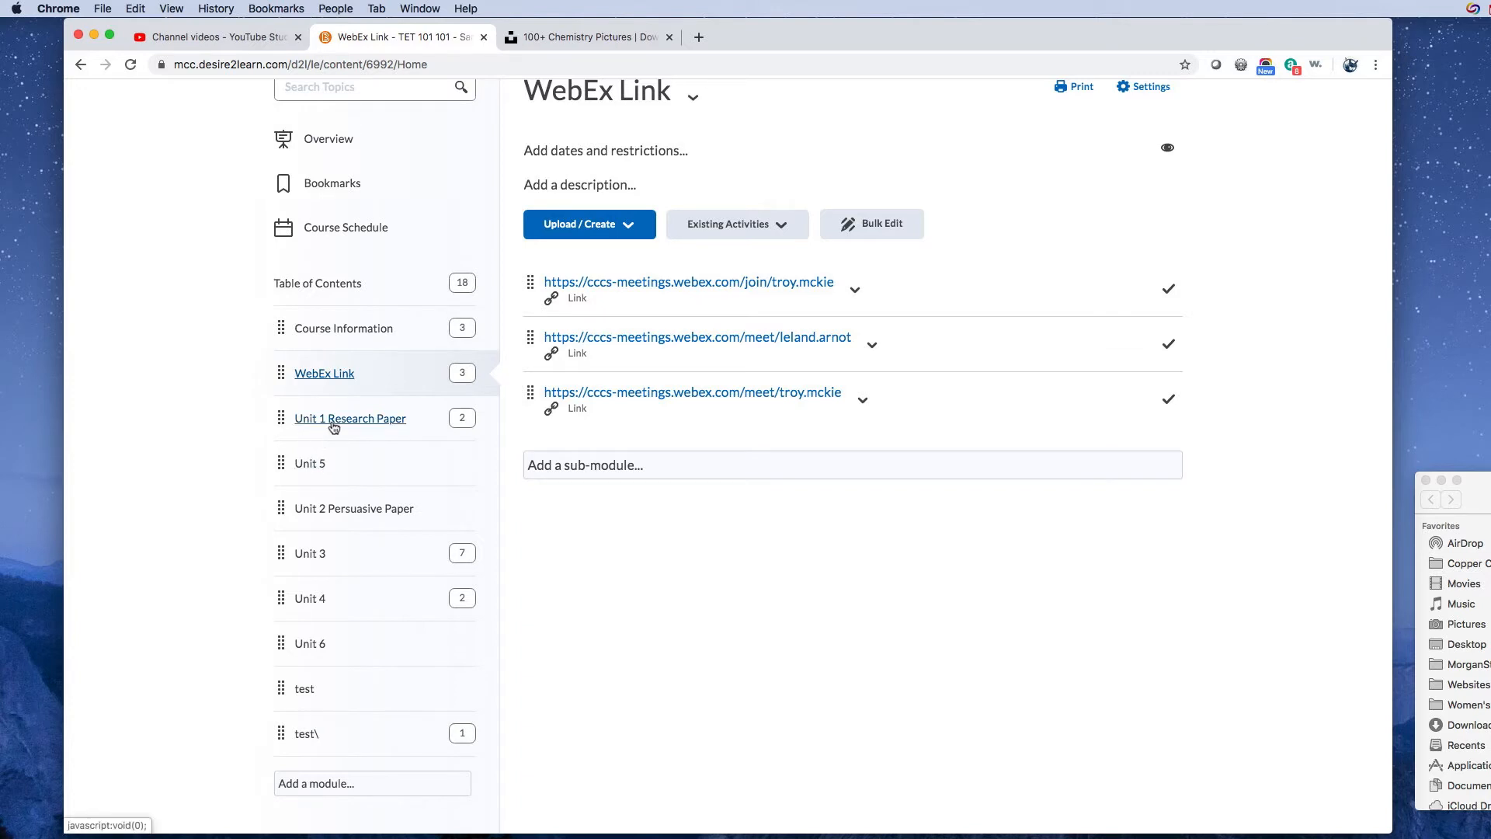
mouse_move(396, 429)
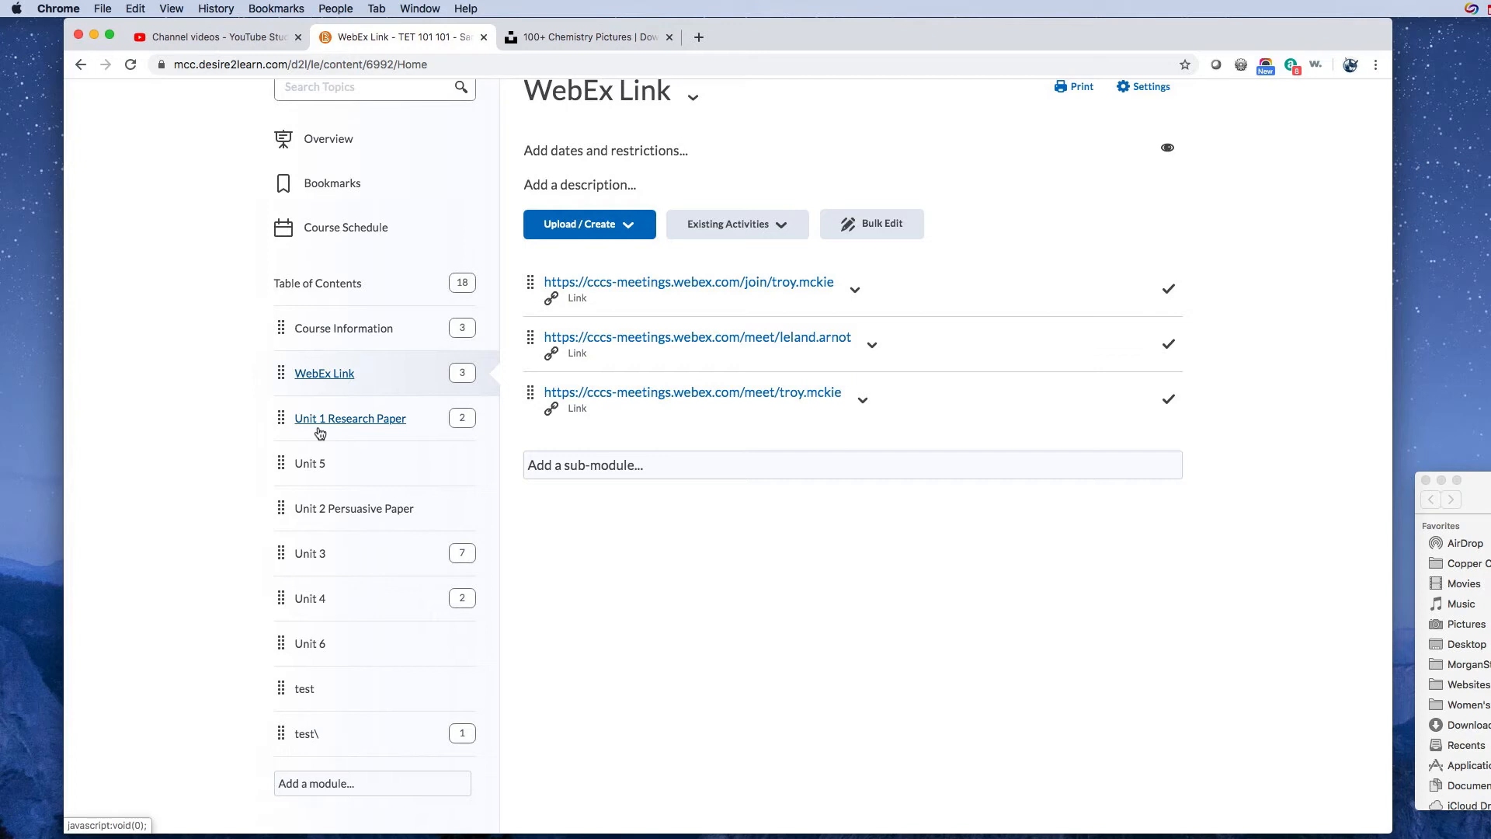
mouse_move(352, 508)
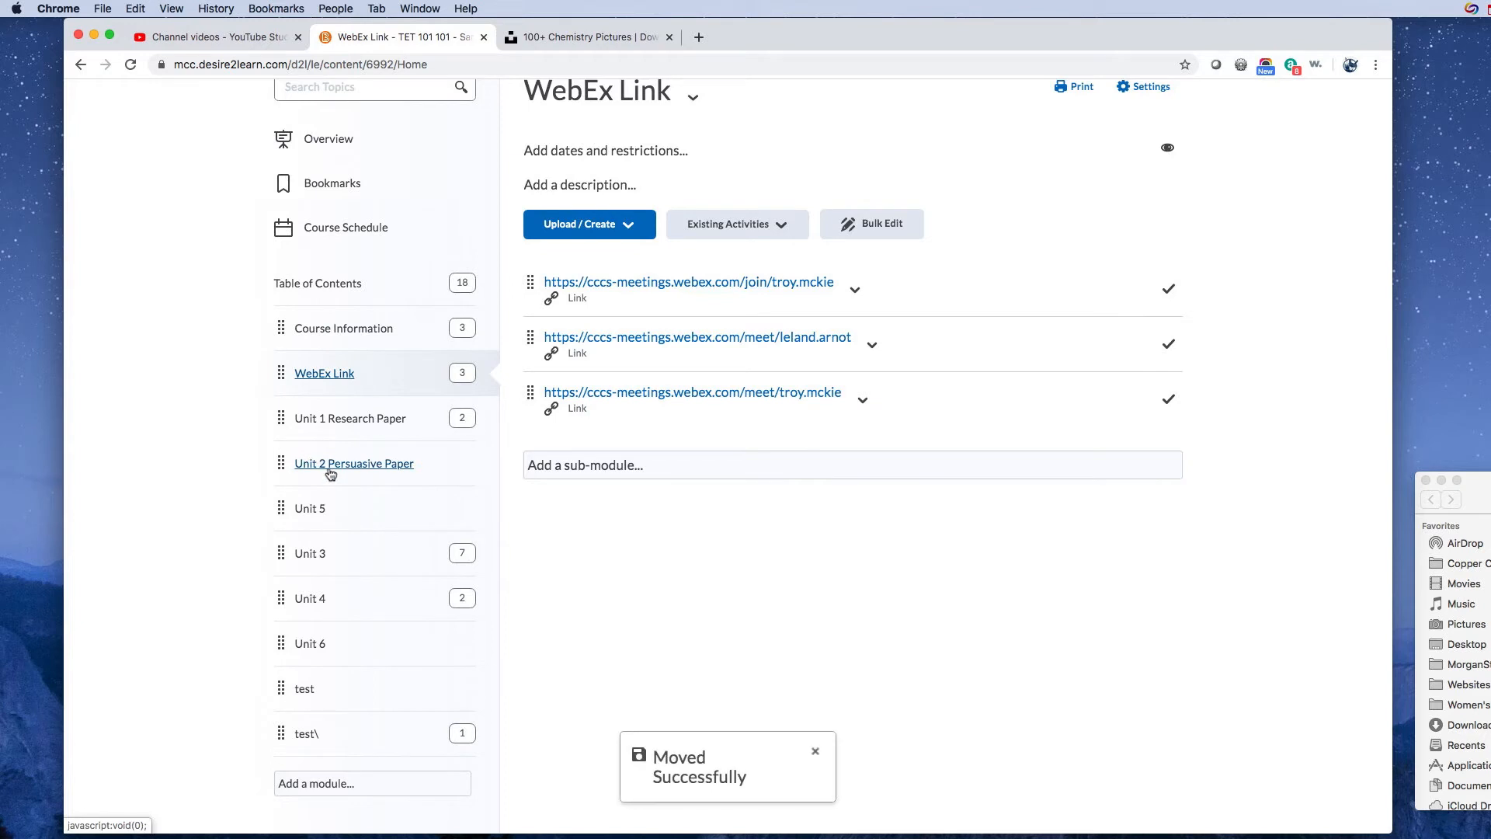
Select Unit 2 Persuasive Paper so Unit 4 can sit inside it as a sub-module.
double_click(352, 463)
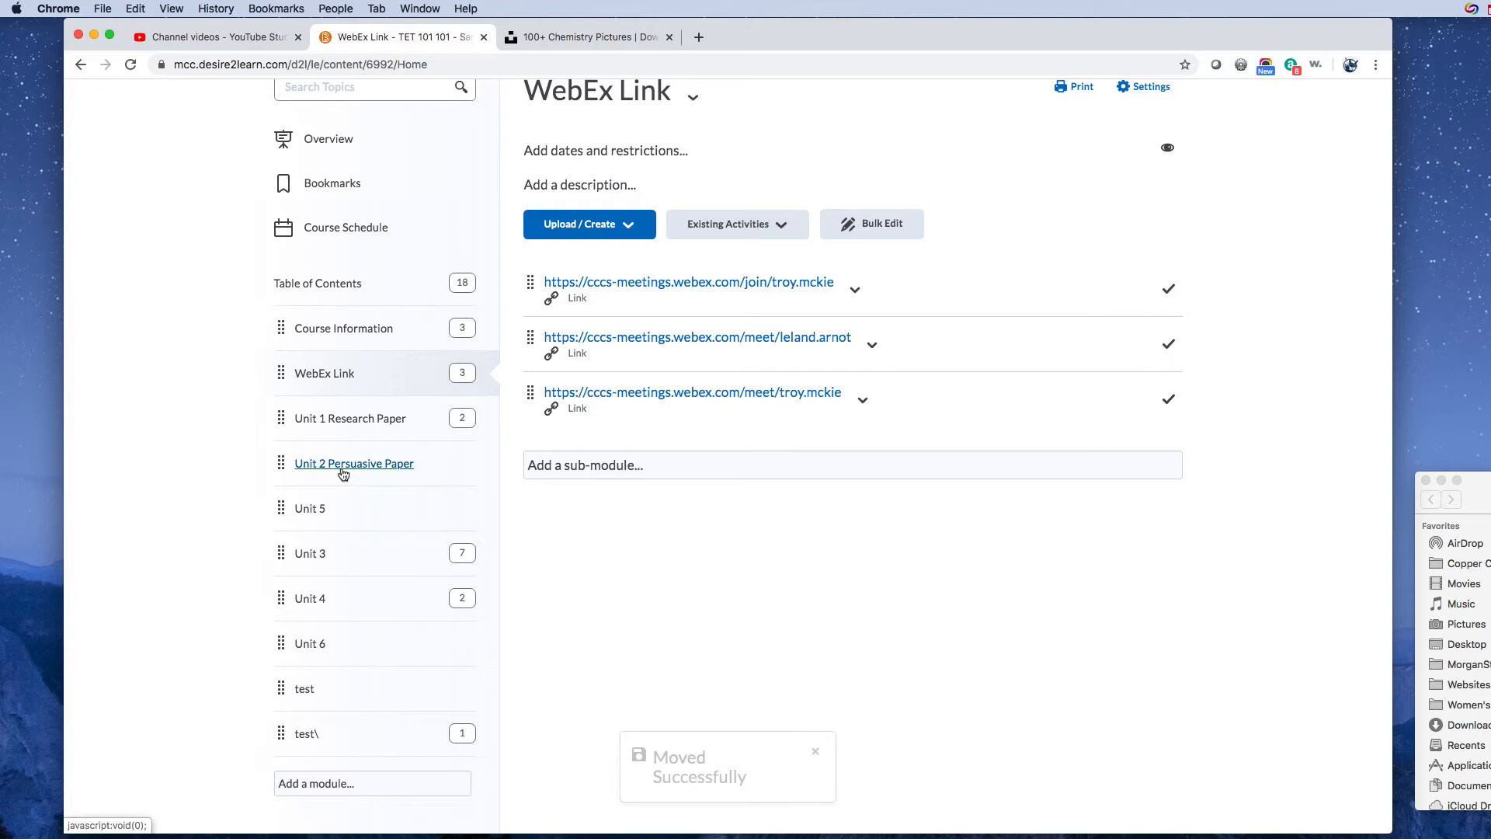
left_click(352, 463)
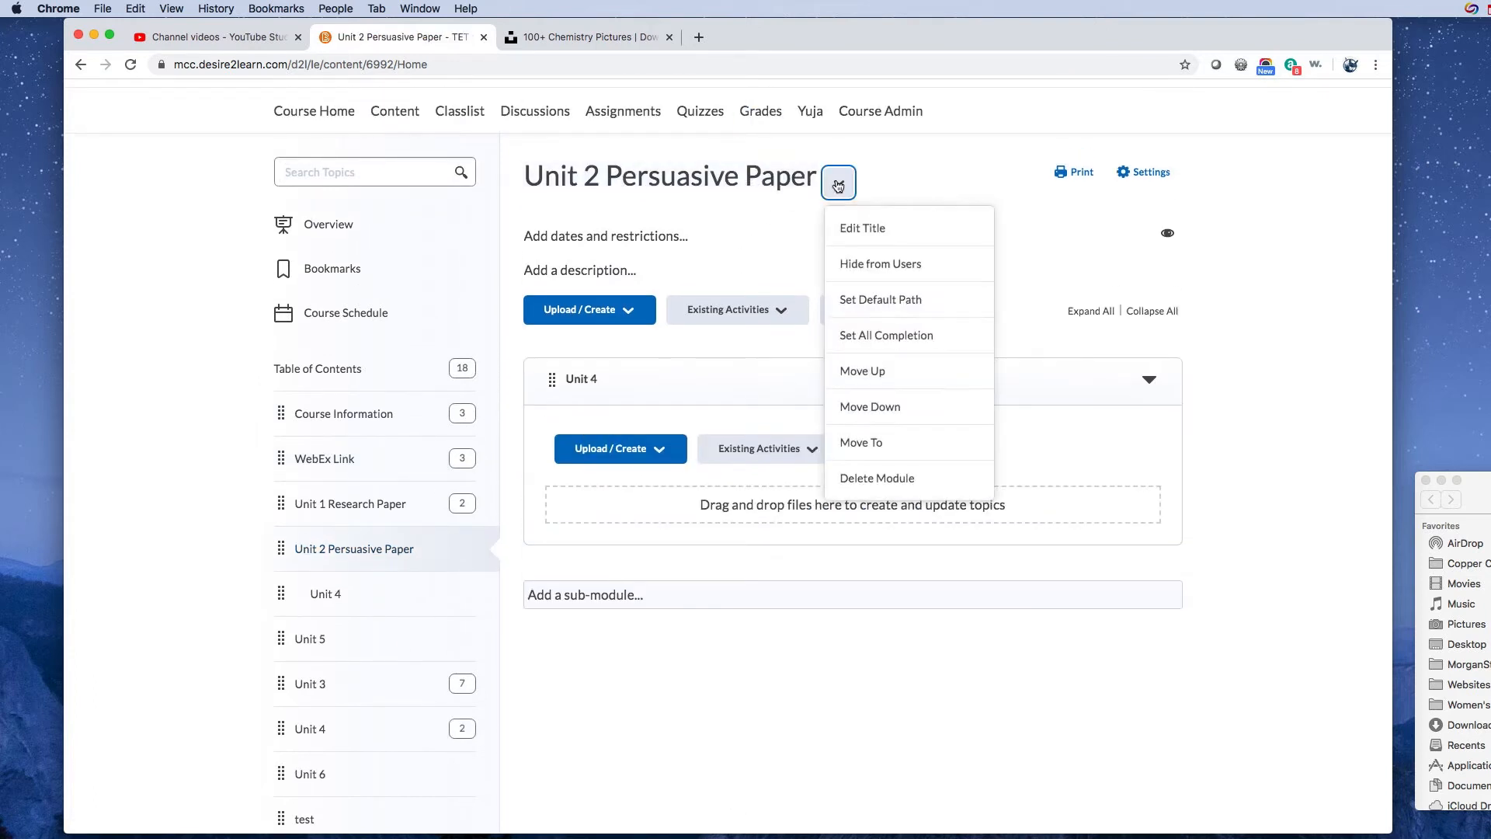
mouse_move(862, 230)
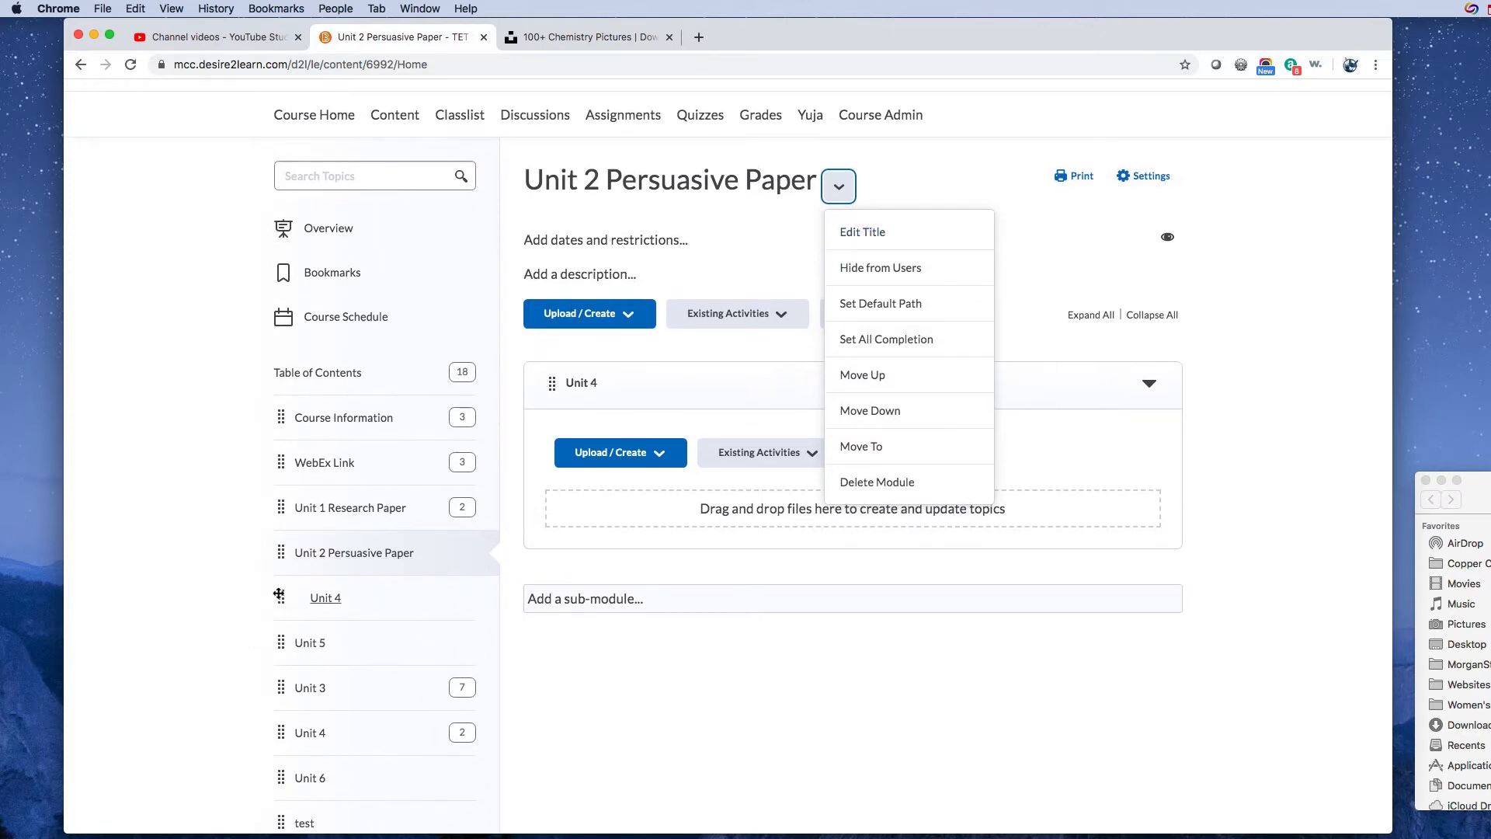
scroll("down", 3)
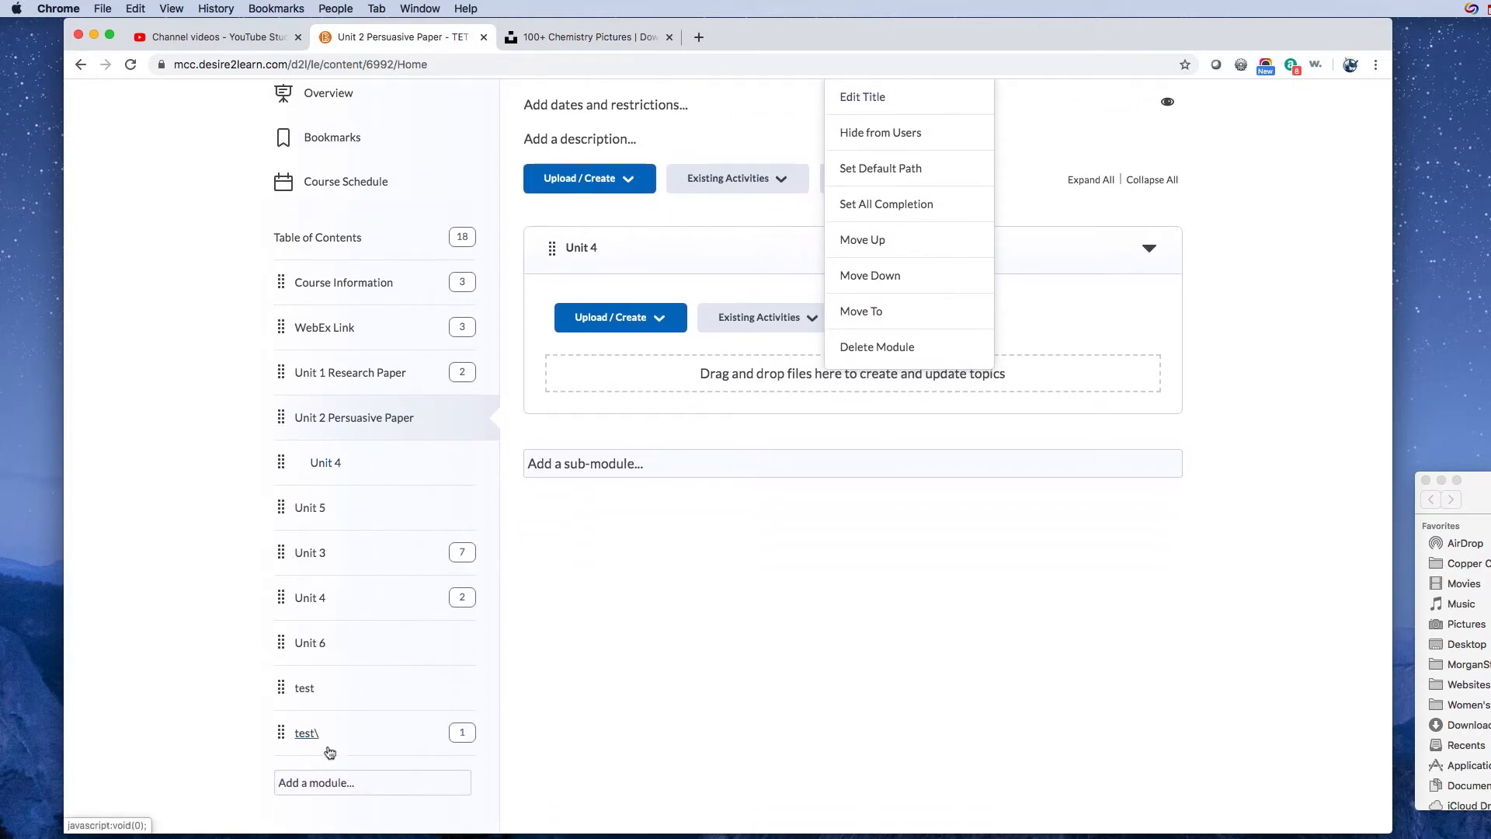
Name two new modules 'Week 1: Creating Your Syllabus' and 'Week 2: Setting up your D2L Shell'.
left_click(372, 782)
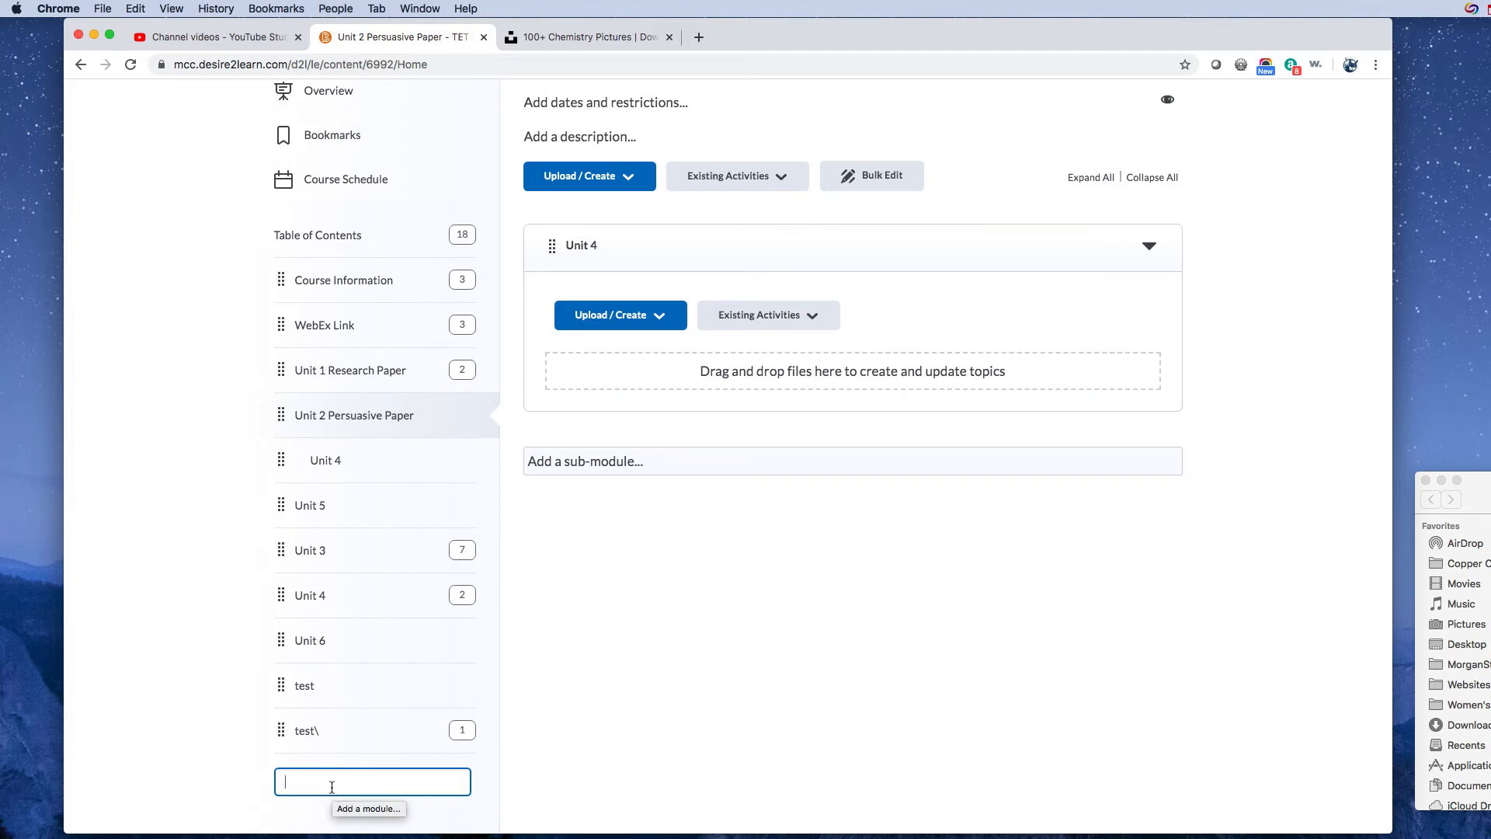
type("Week 1")
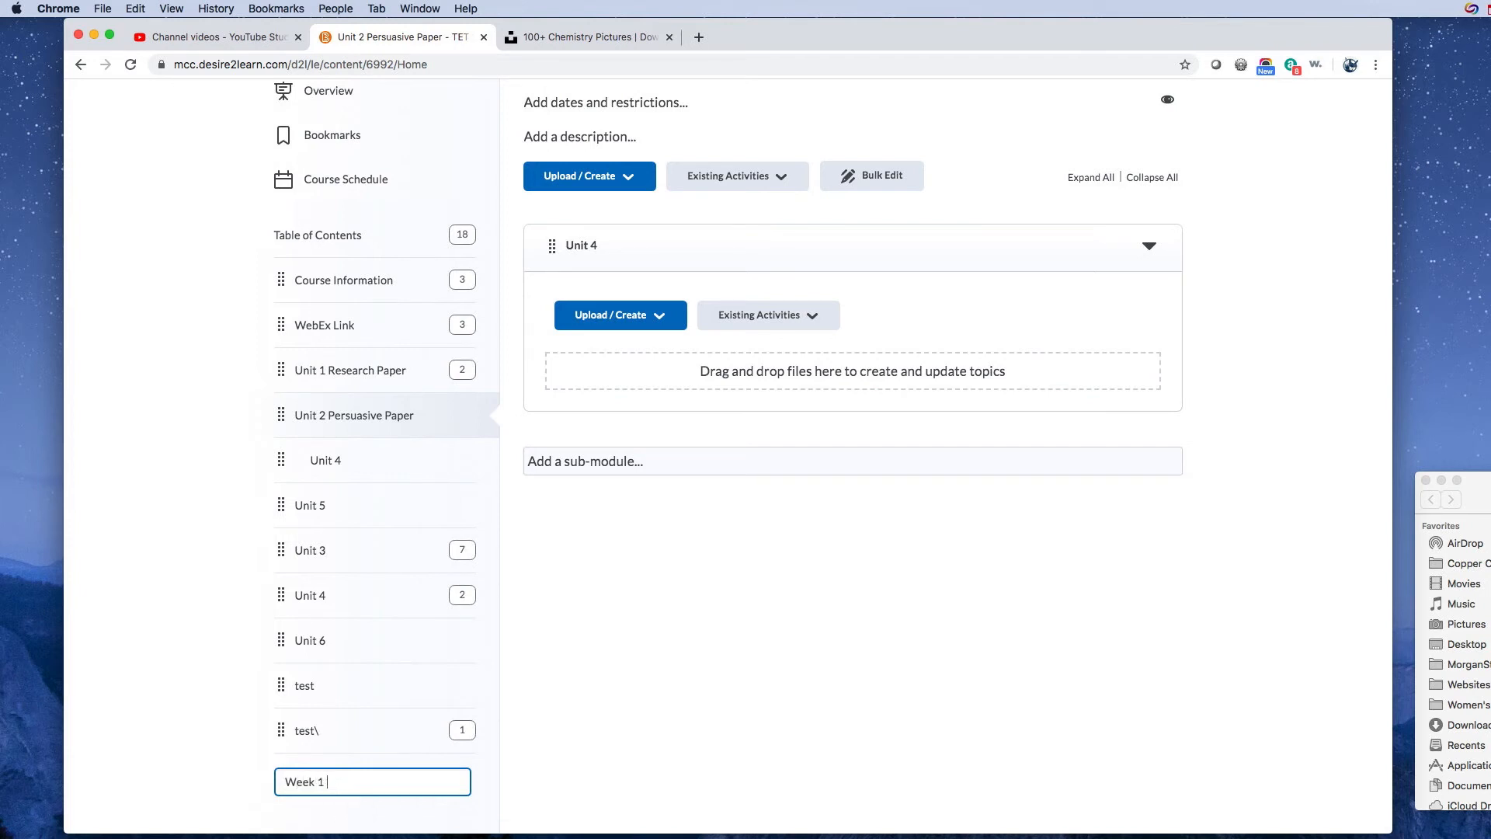
type(":")
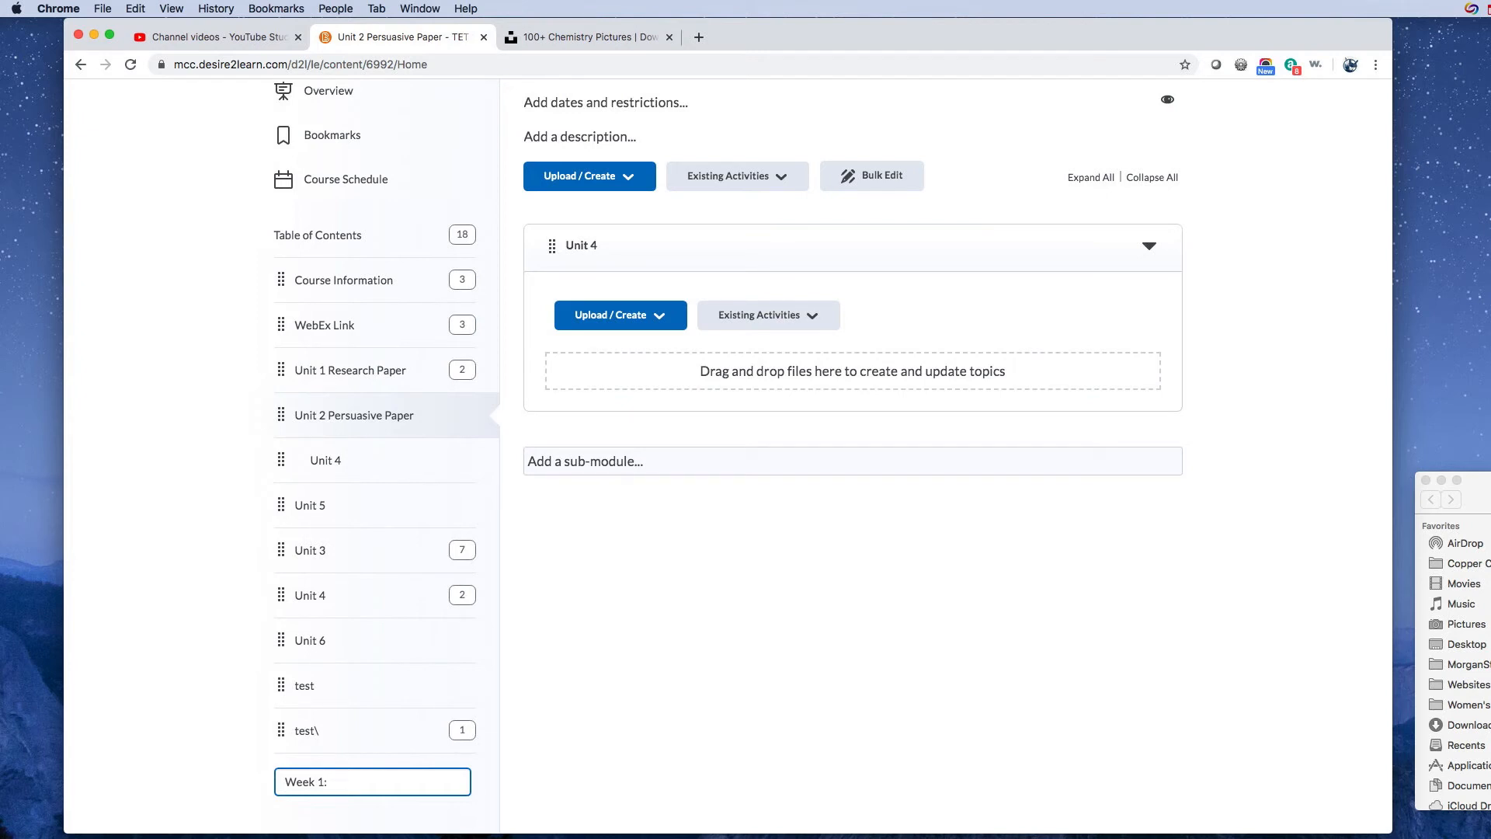
type("Creating")
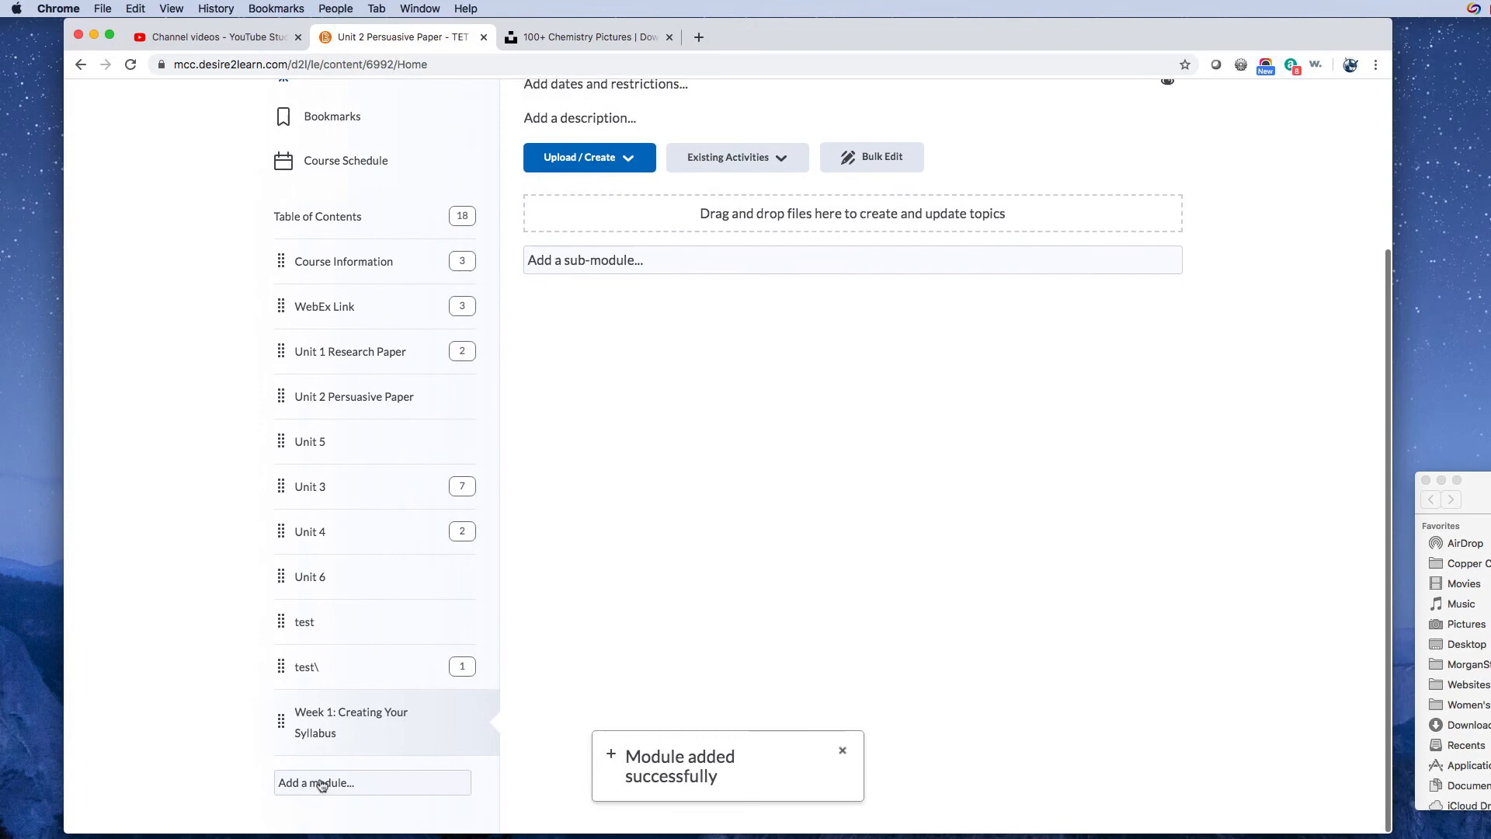
type("Week 2")
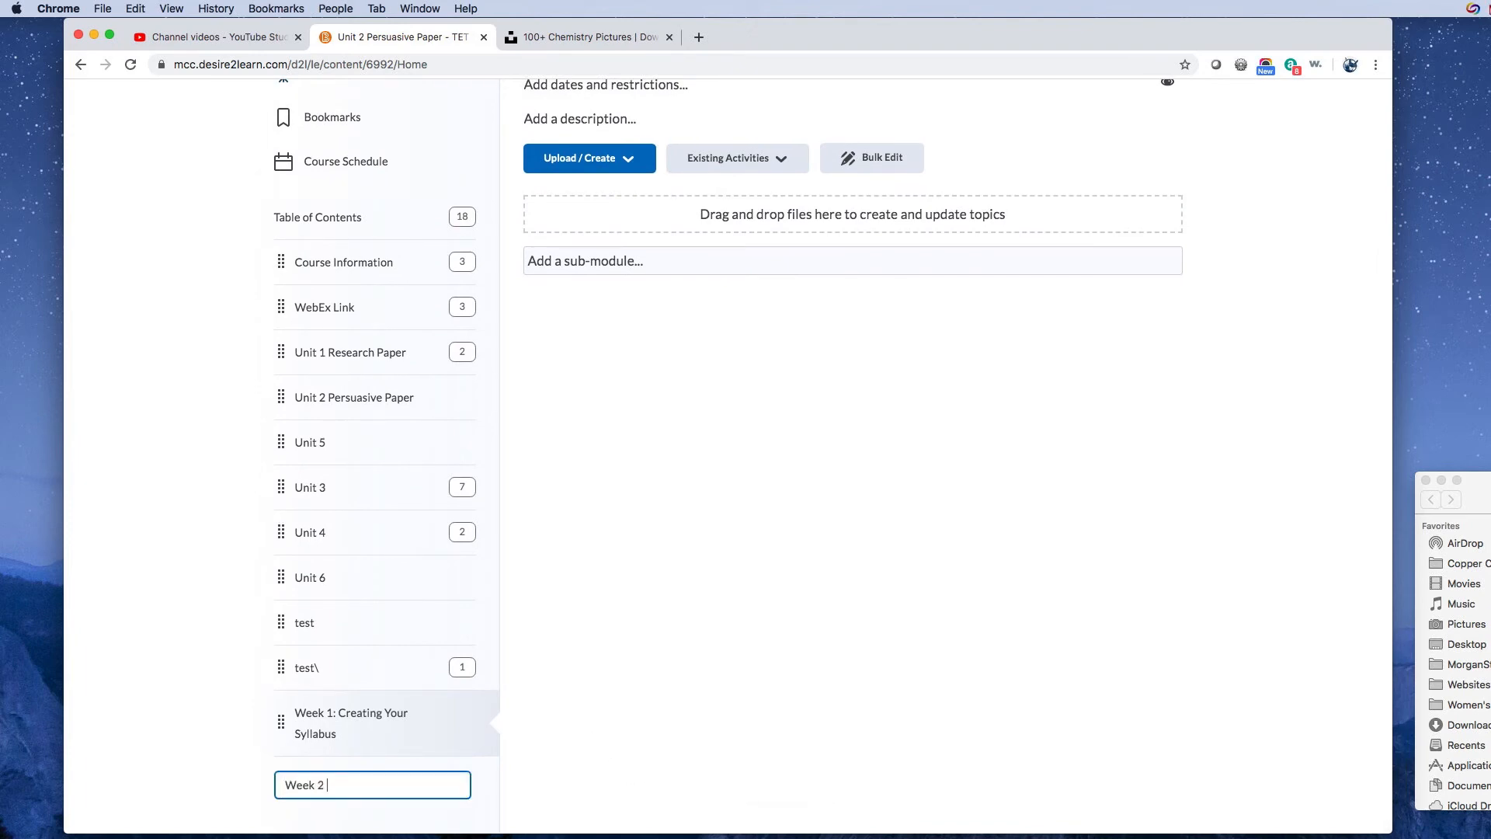
type(": Setting up your")
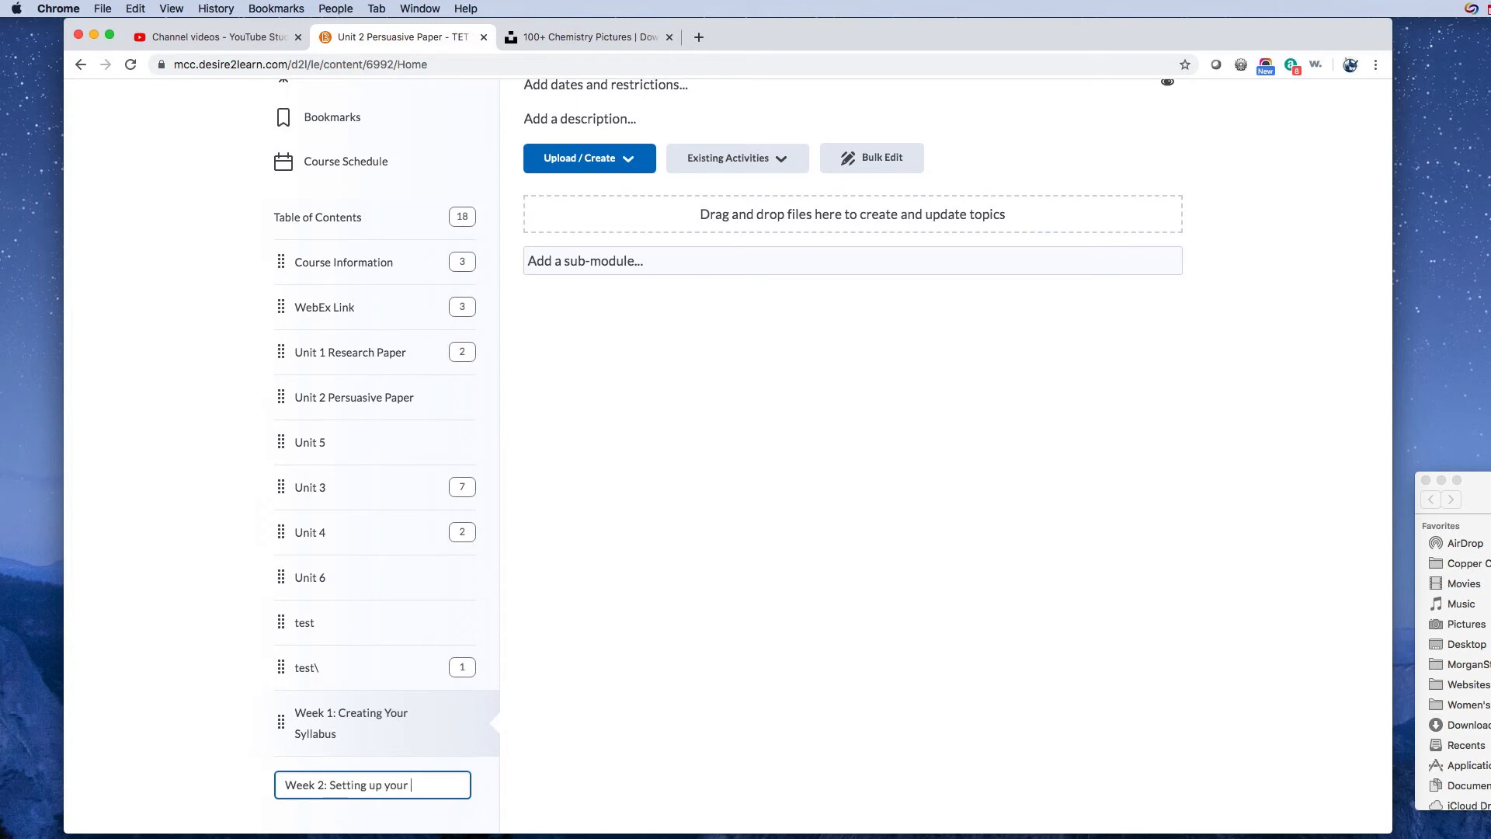
type("D2L She")
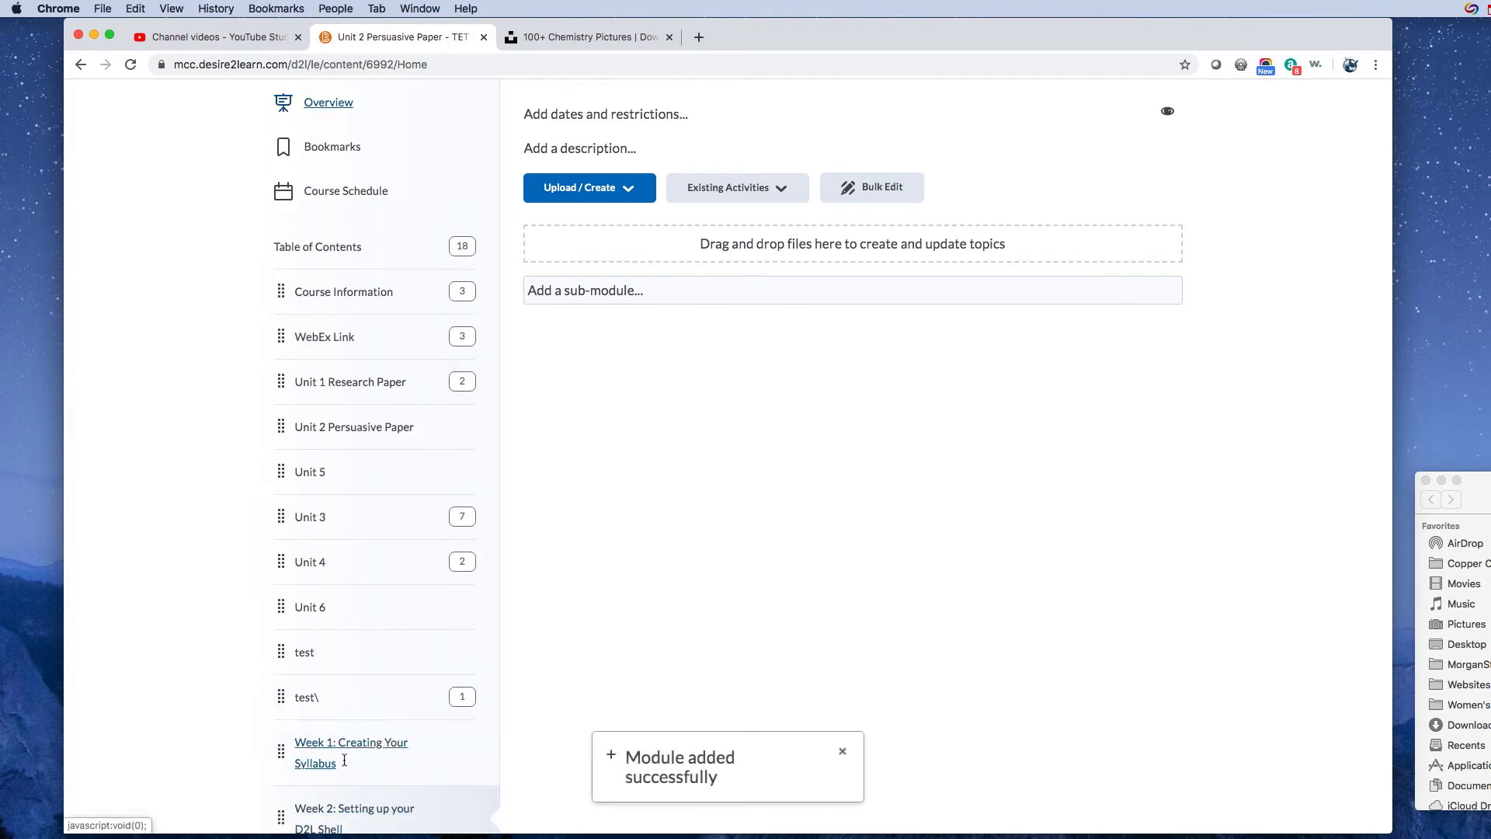
Start a new module named 'Creating a Banner Image' below Week 2.
scroll("down", 3)
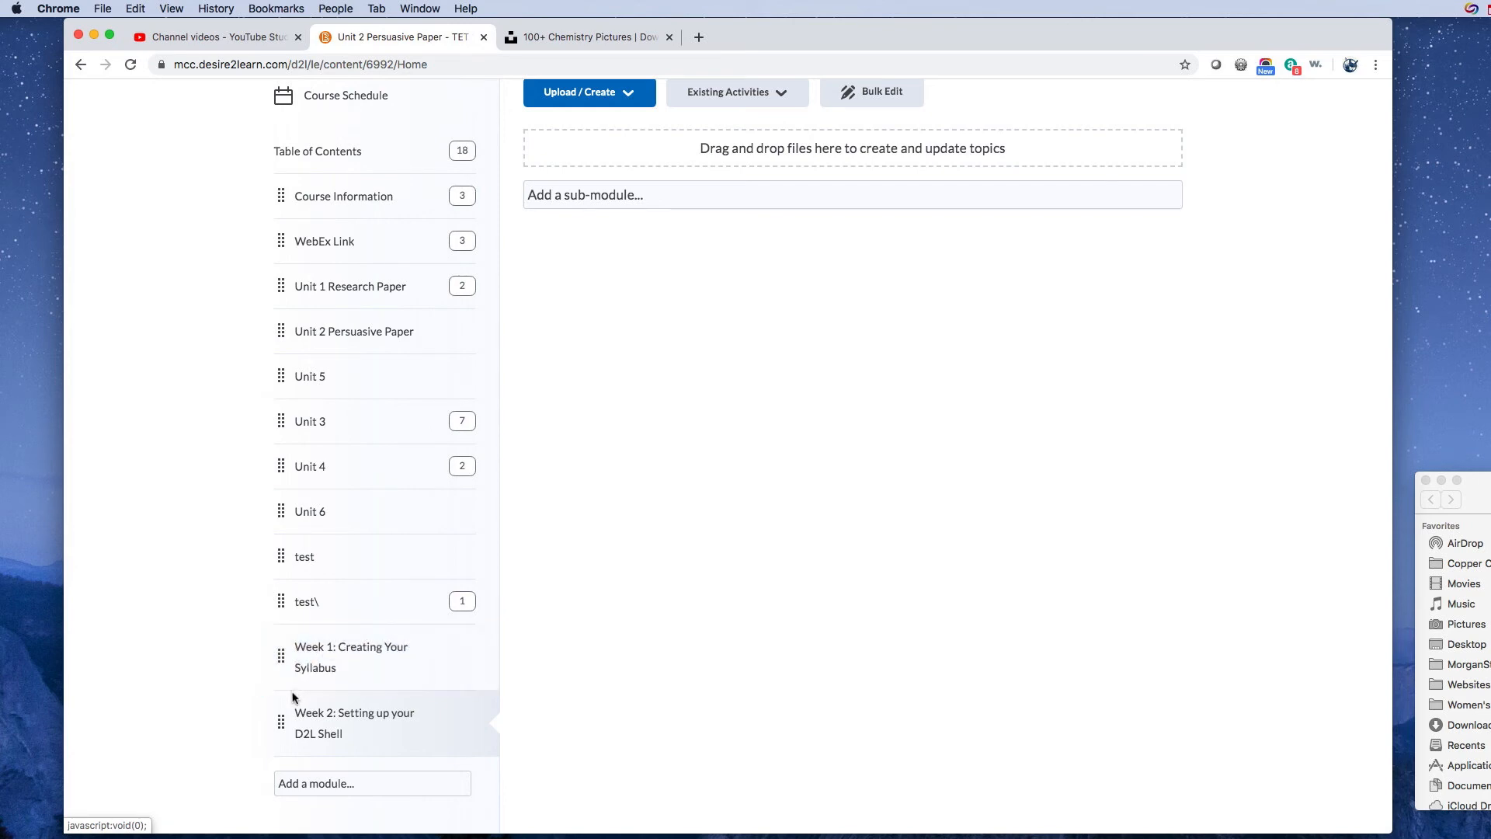
left_click(354, 723)
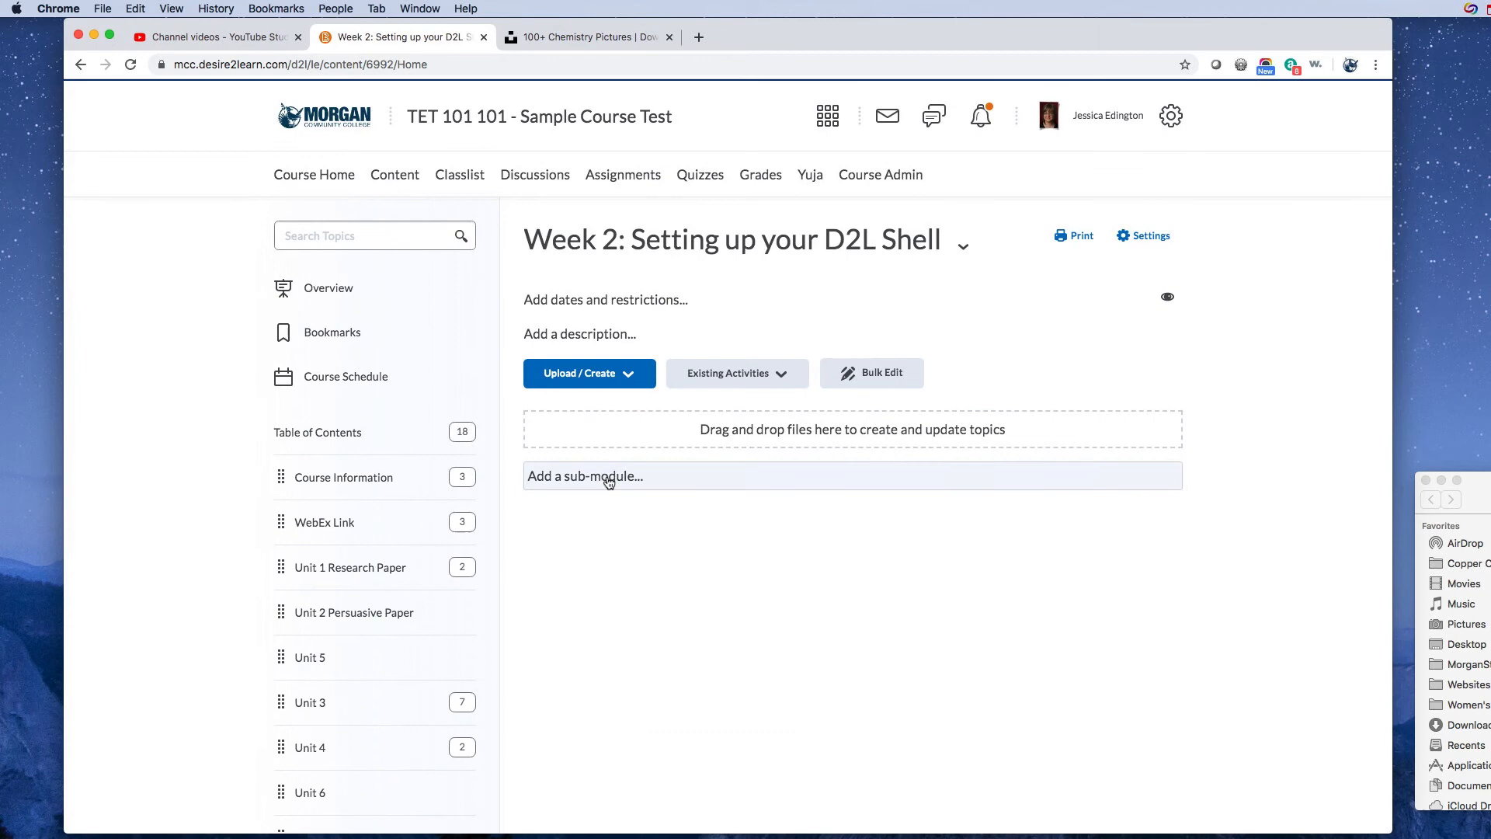
scroll("down", 3)
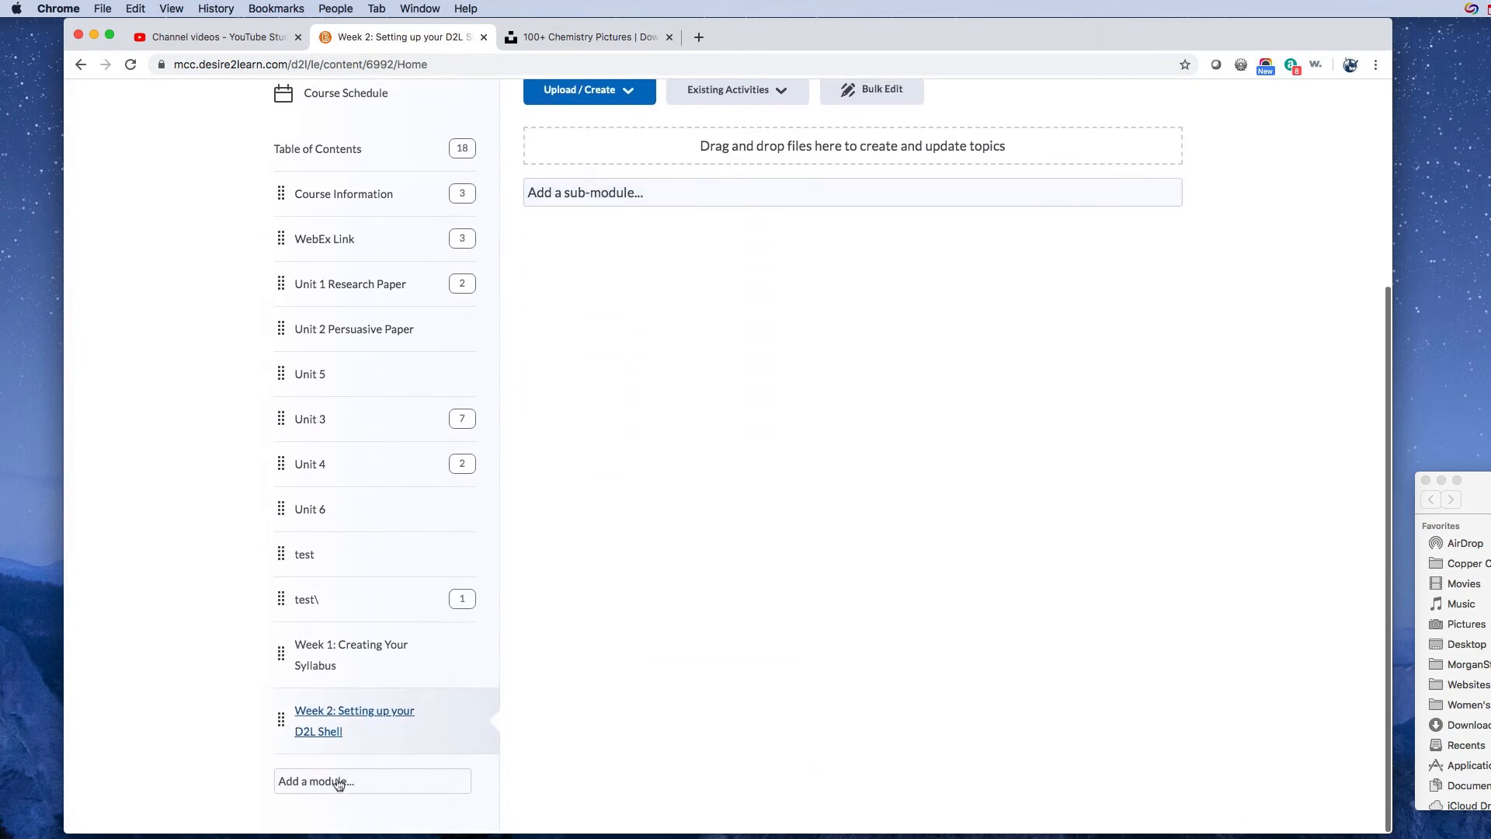
left_click(338, 781)
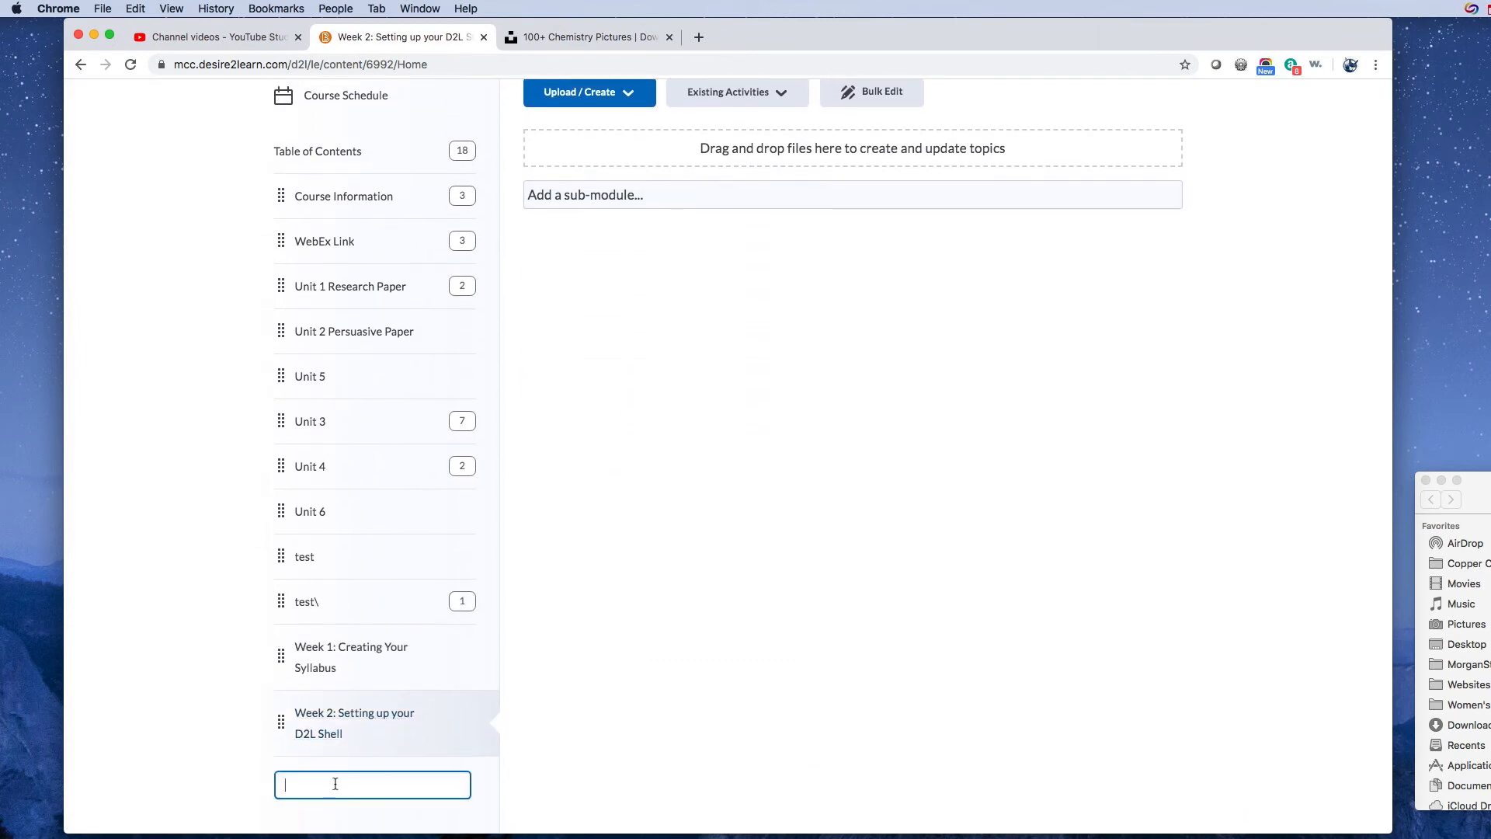
type("Creating a")
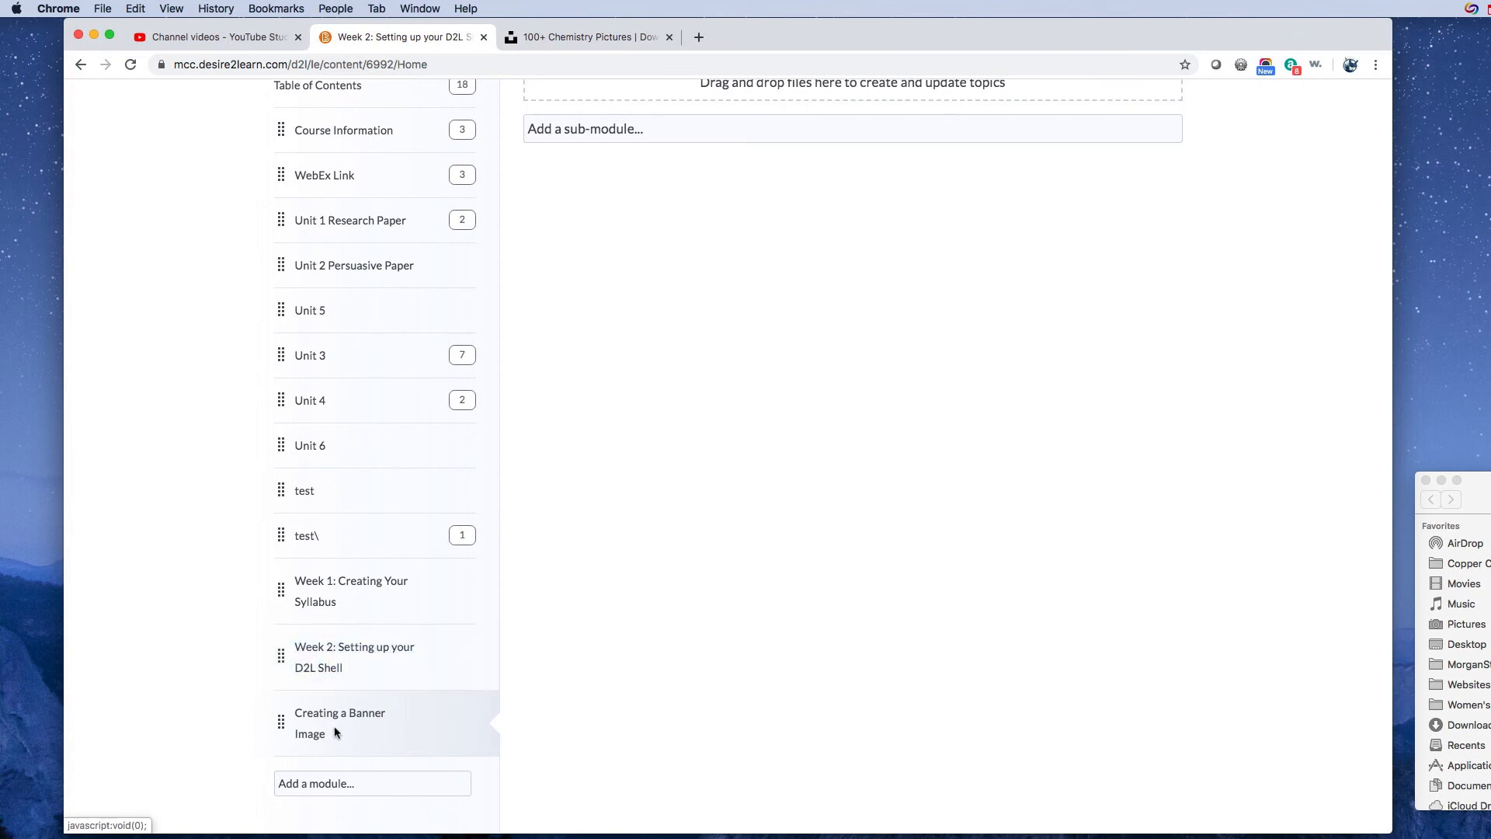
Nest Creating a Banner Image under Week 2 and check it appears as a sub-module.
left_click(341, 722)
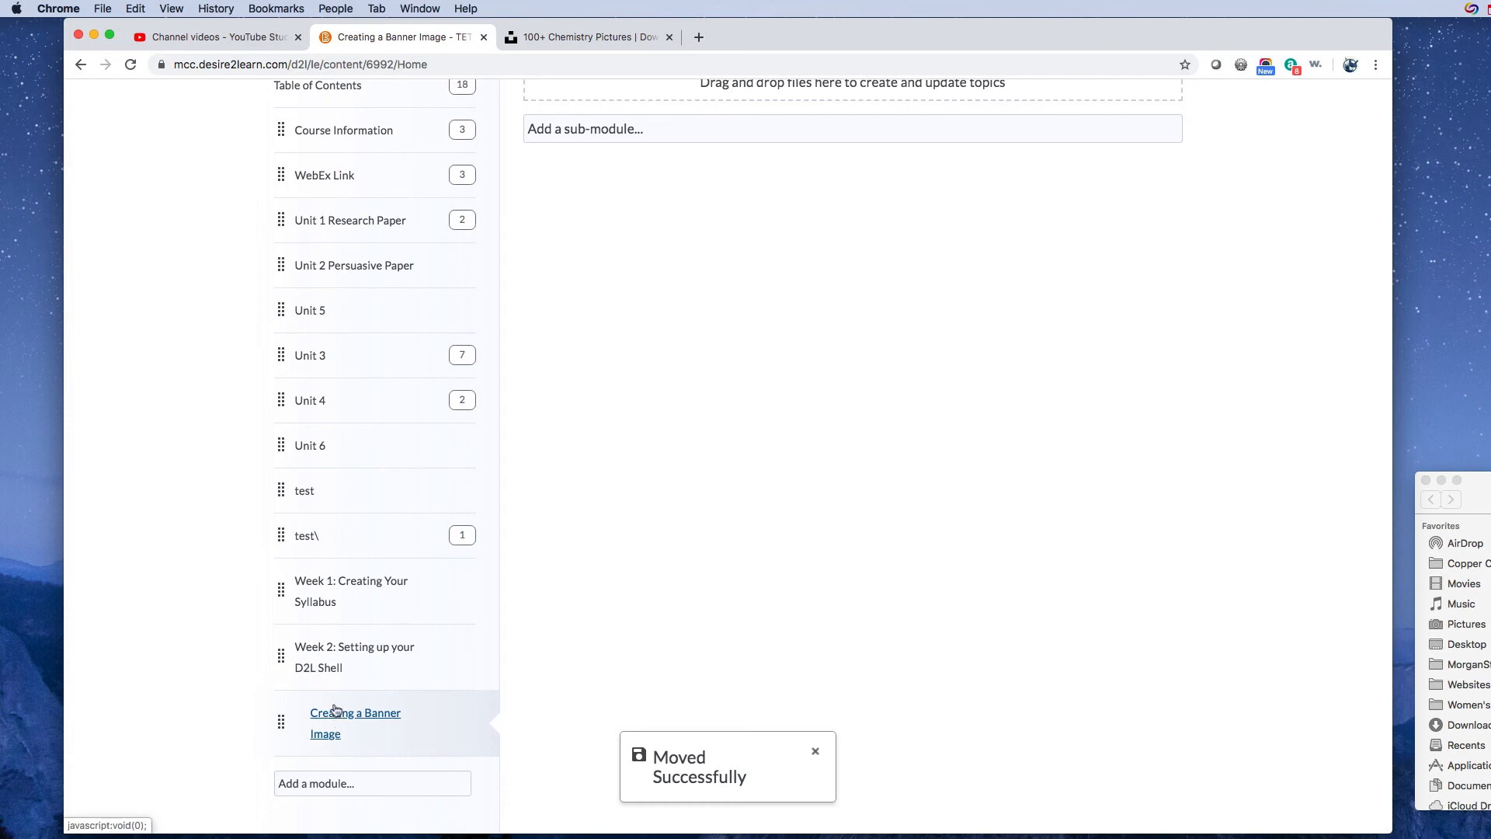
left_click(354, 722)
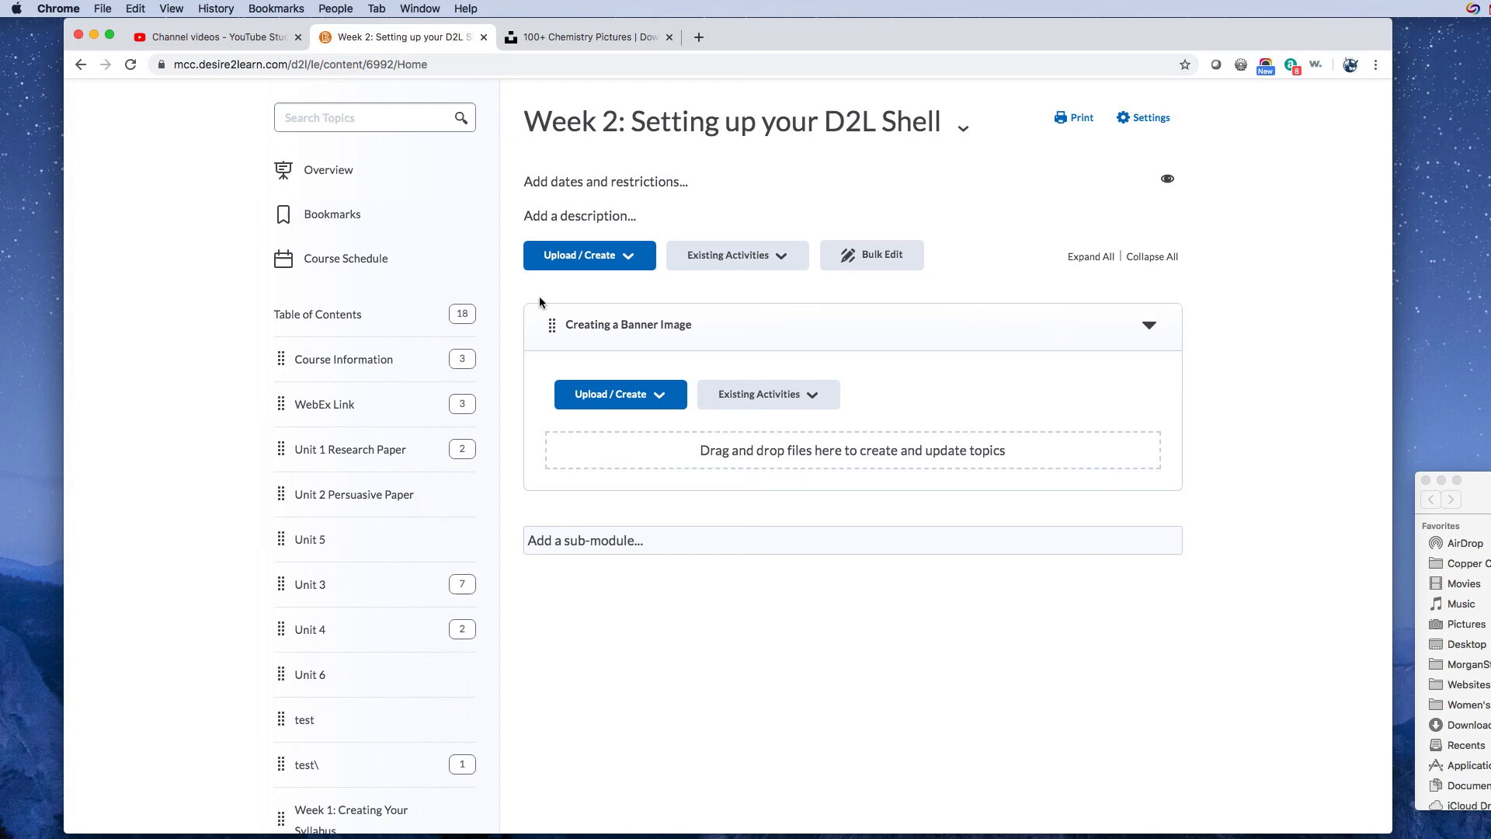
mouse_move(542, 528)
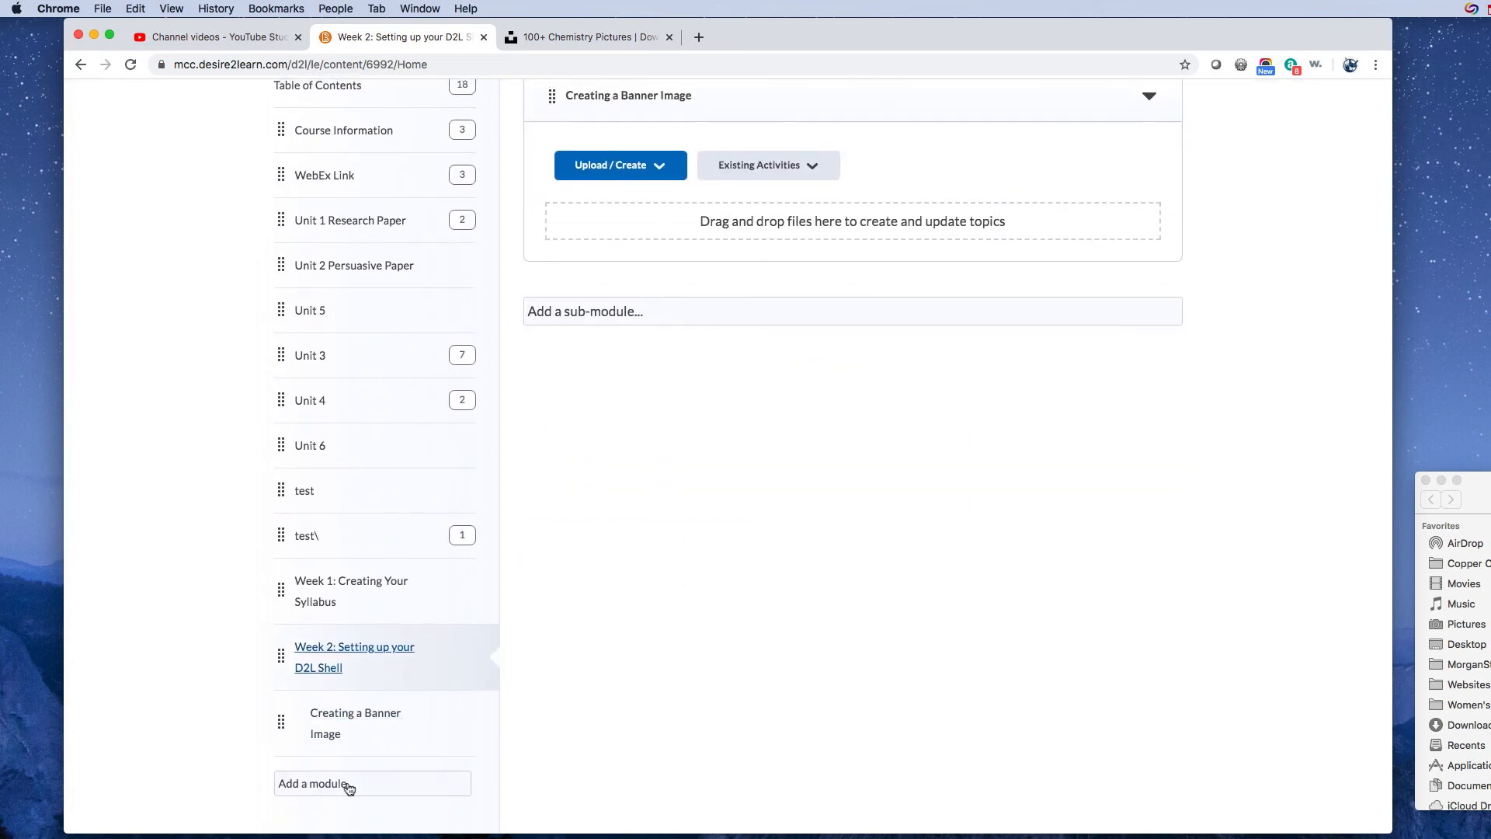
Create 'Adding an Announcement' and drag it into Week 2 after the banner sub-module.
type("A")
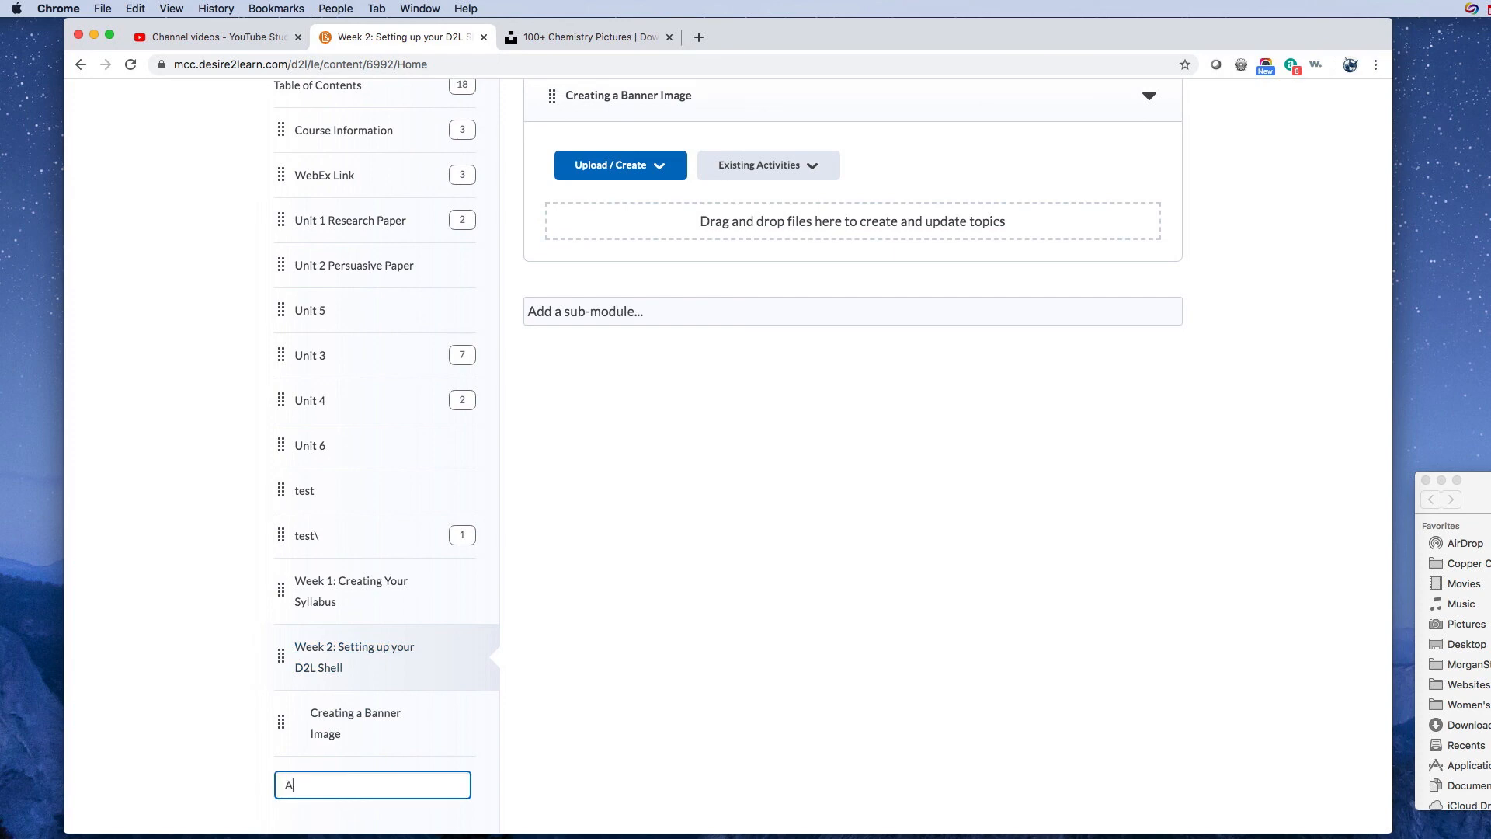
type("dding an Announce")
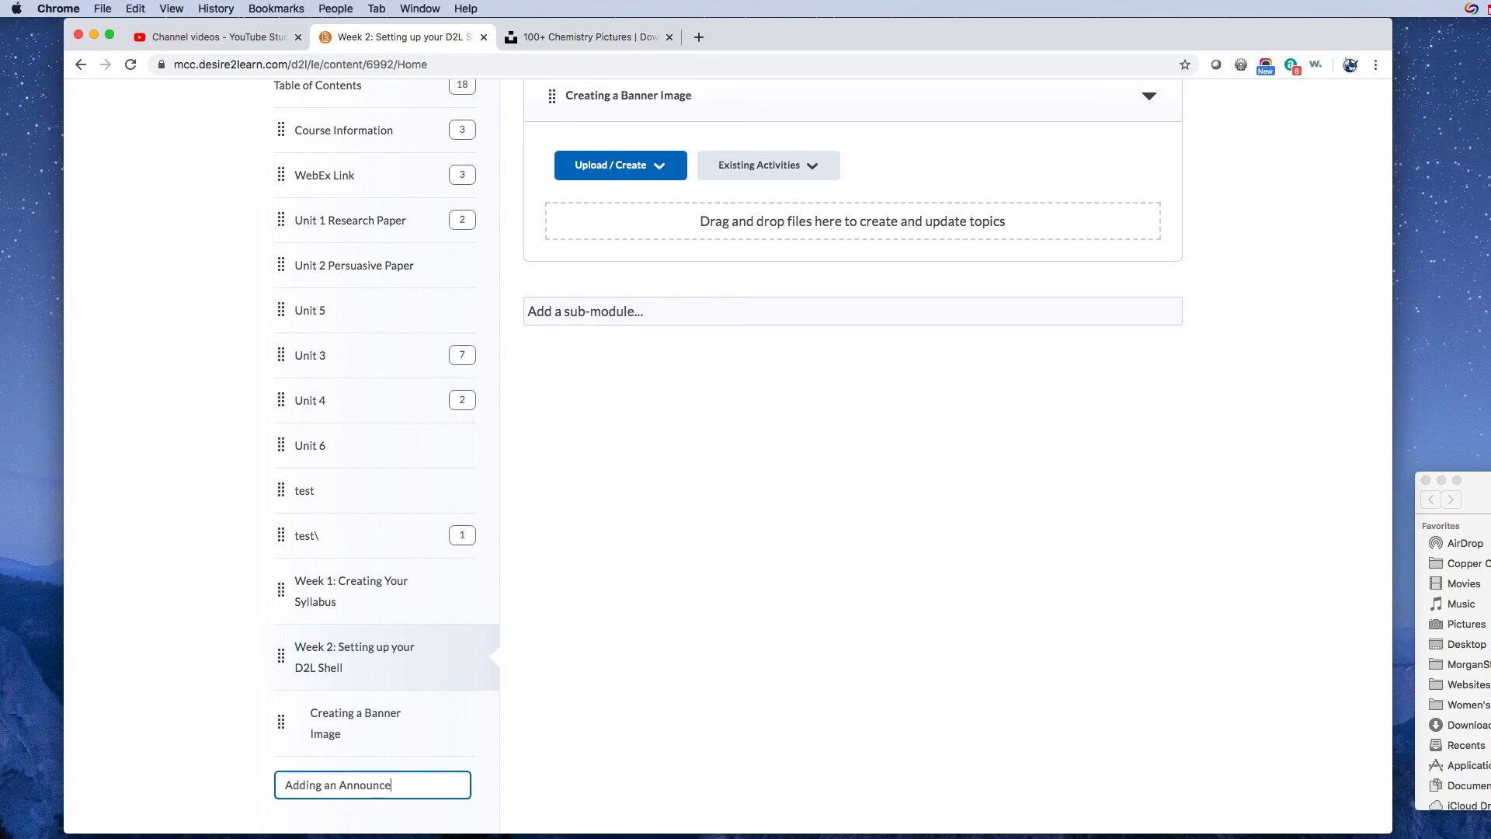
key("Enter")
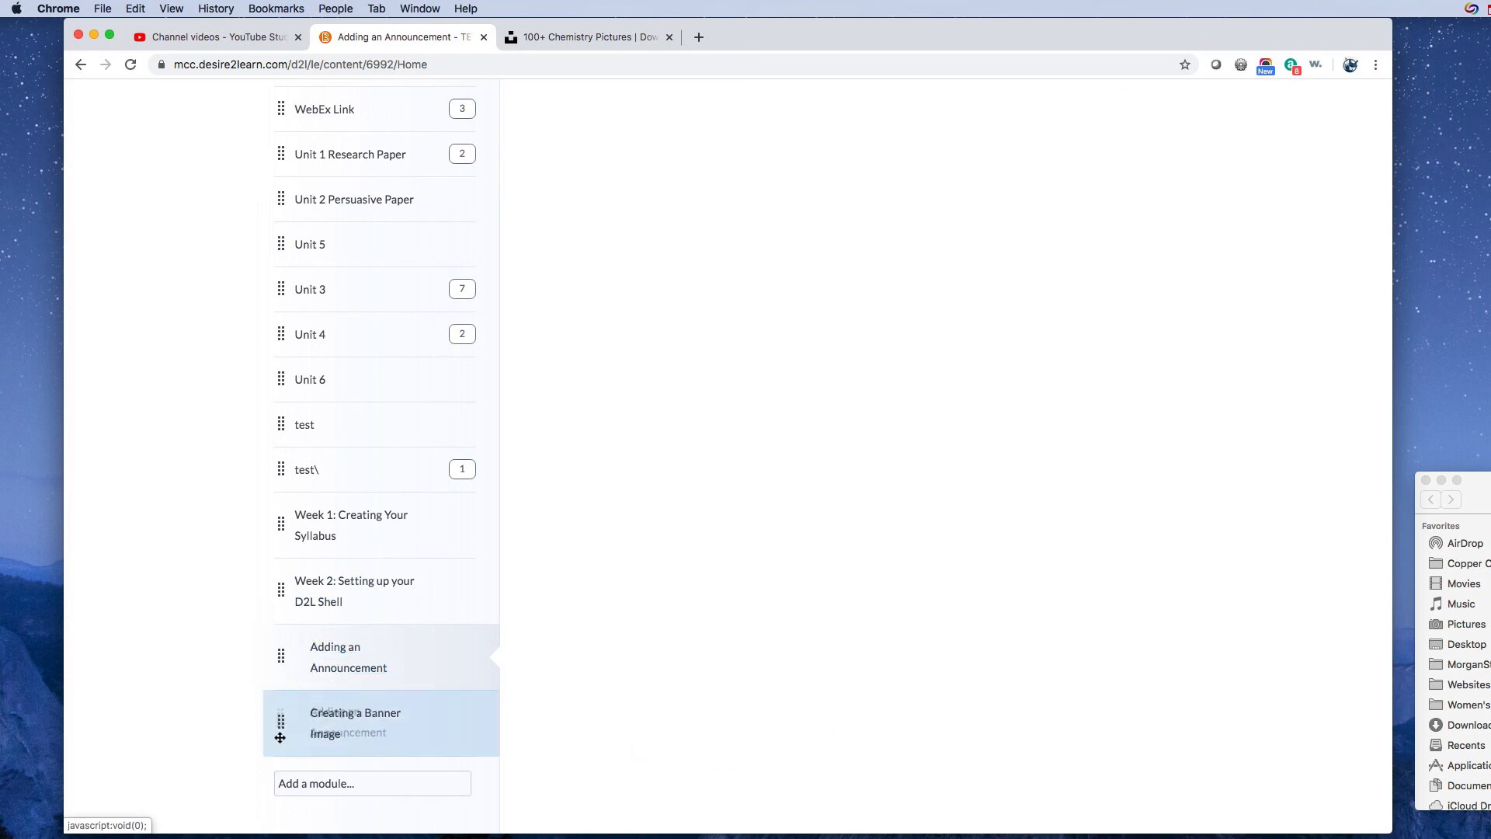
left_click_drag(280, 736, 280, 656)
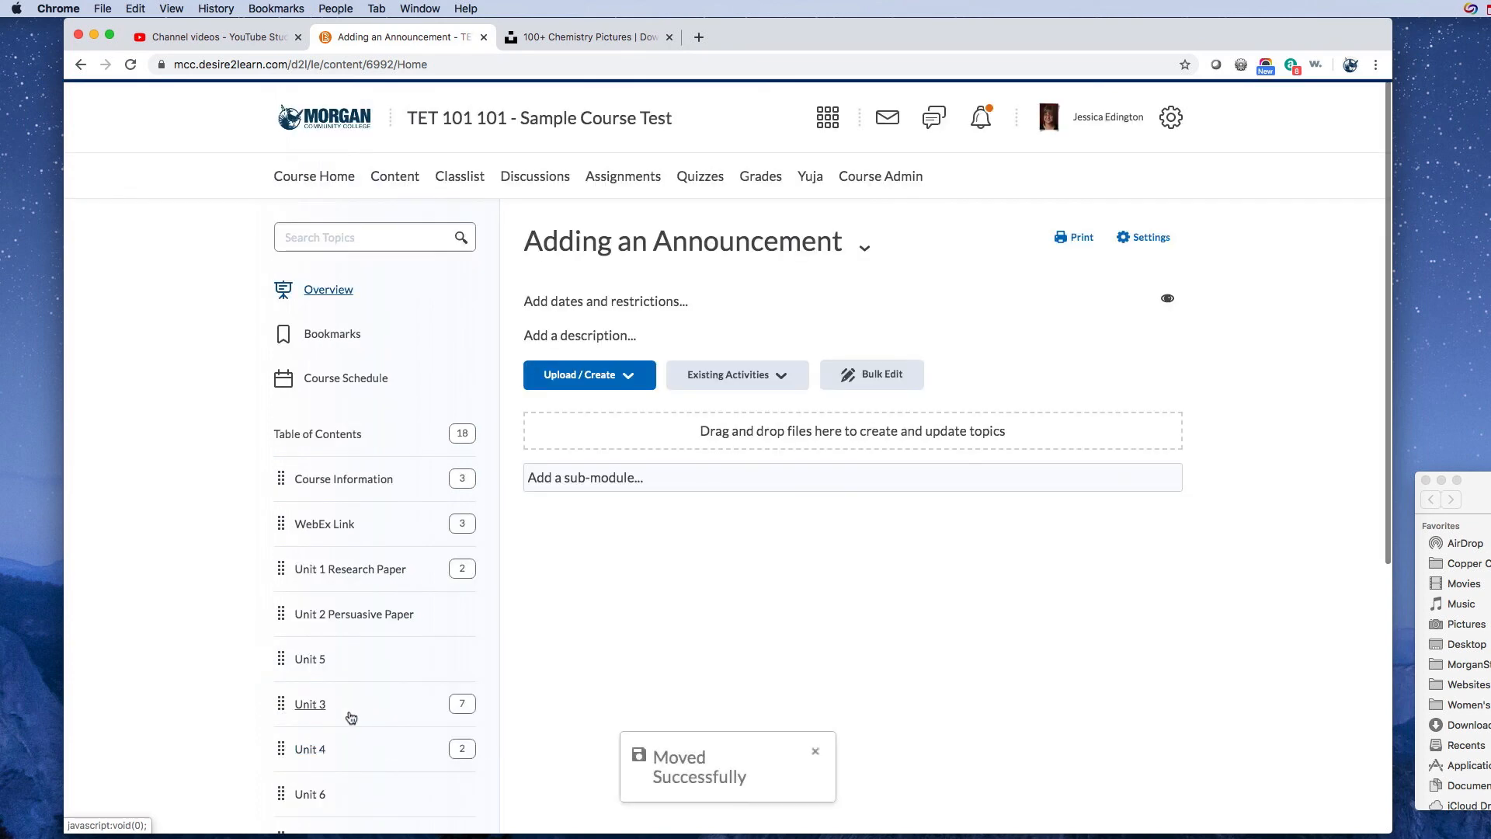
scroll("down", 3)
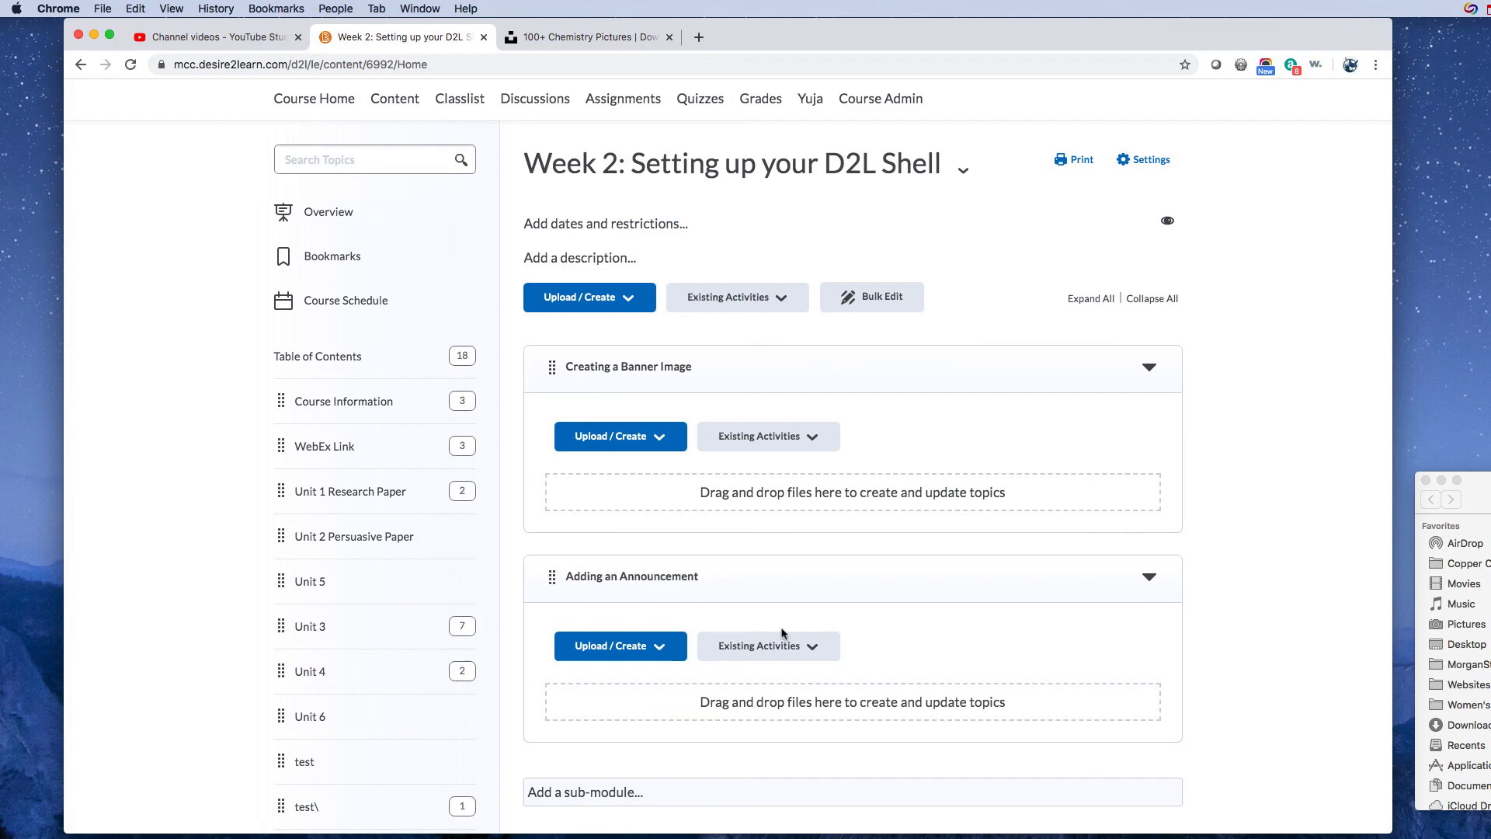
mouse_move(700, 408)
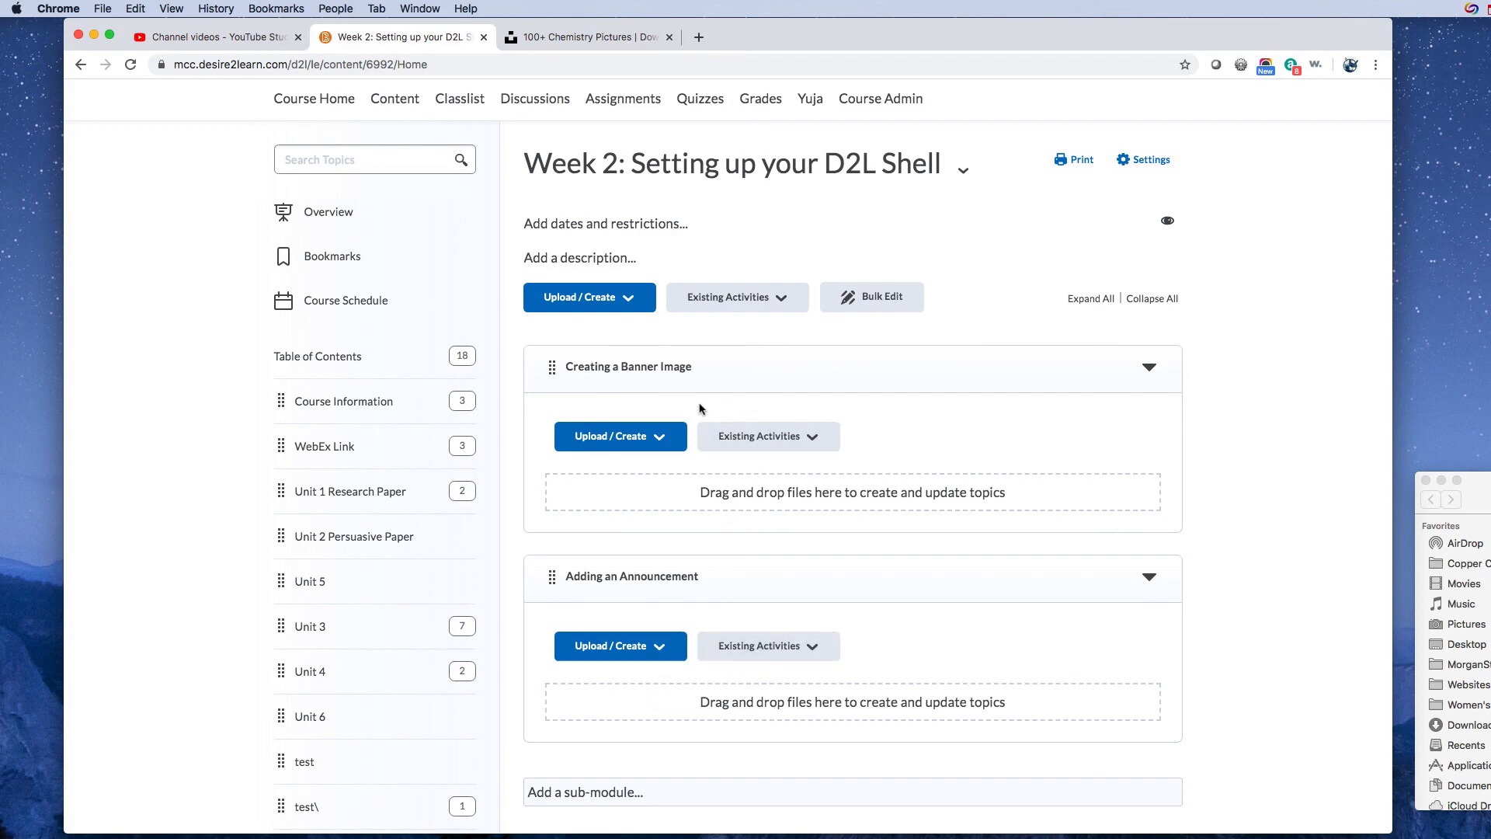